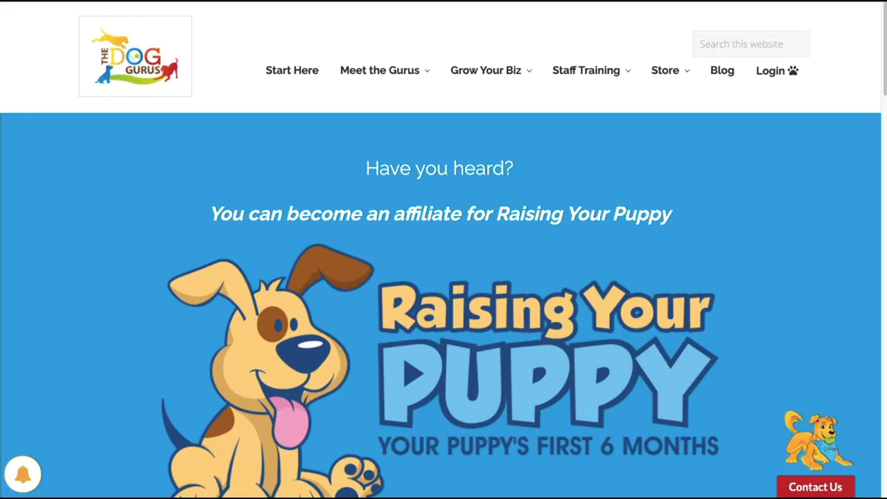
mouse_move(831, 226)
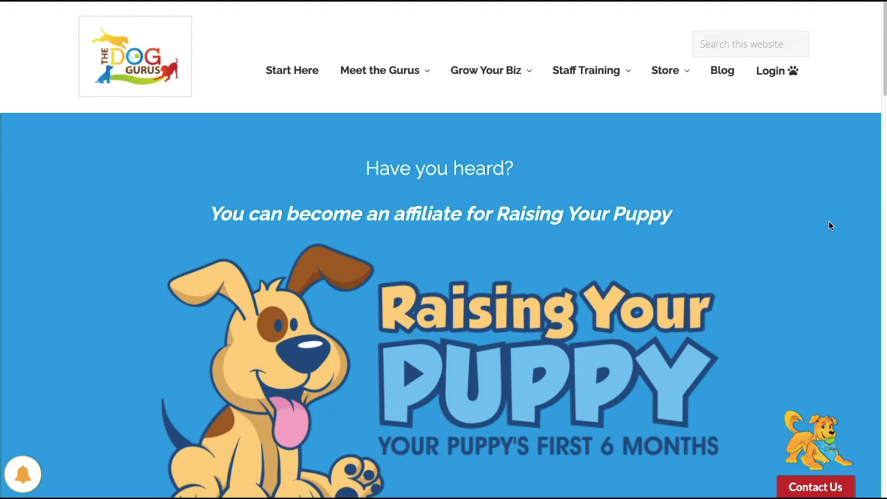
mouse_move(801, 211)
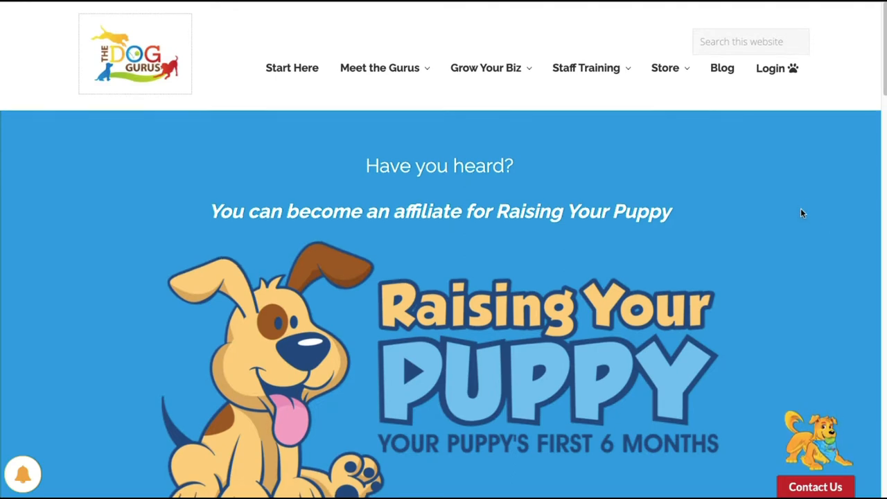
Scroll through the Brain Training for Dogs Affiliates page's market stats and joining details.
scroll("down", 3)
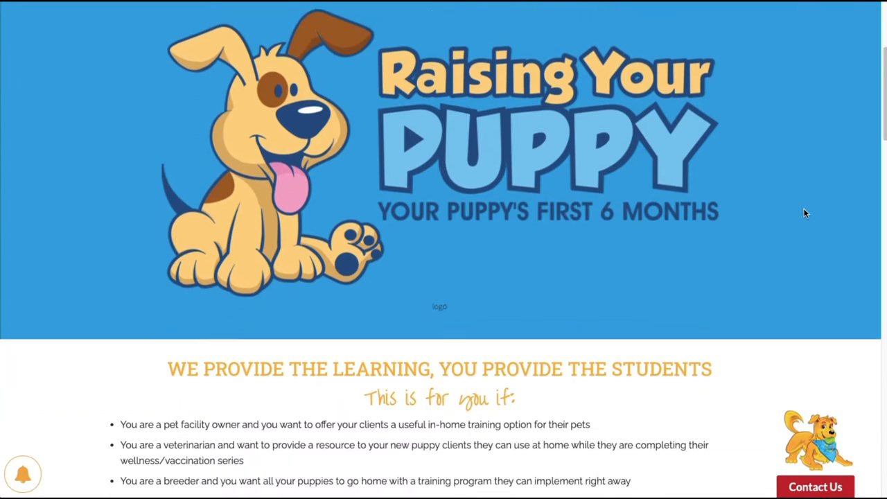
scroll("down", 3)
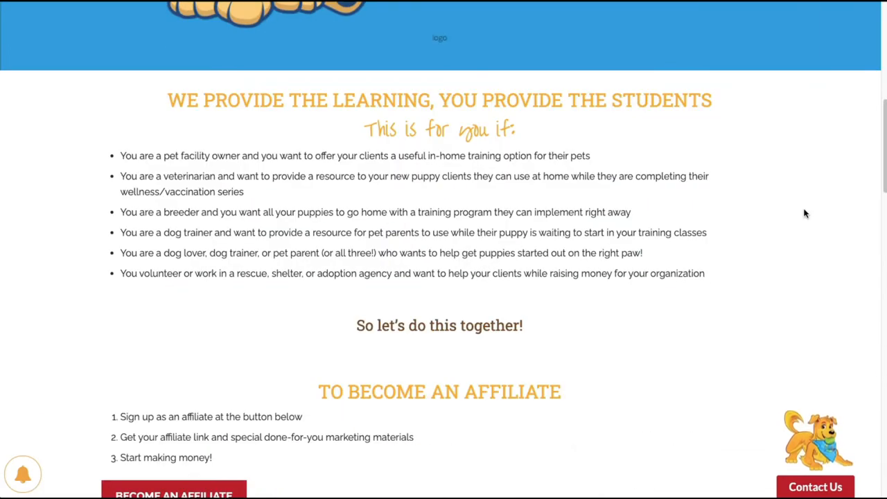
scroll("down", 3)
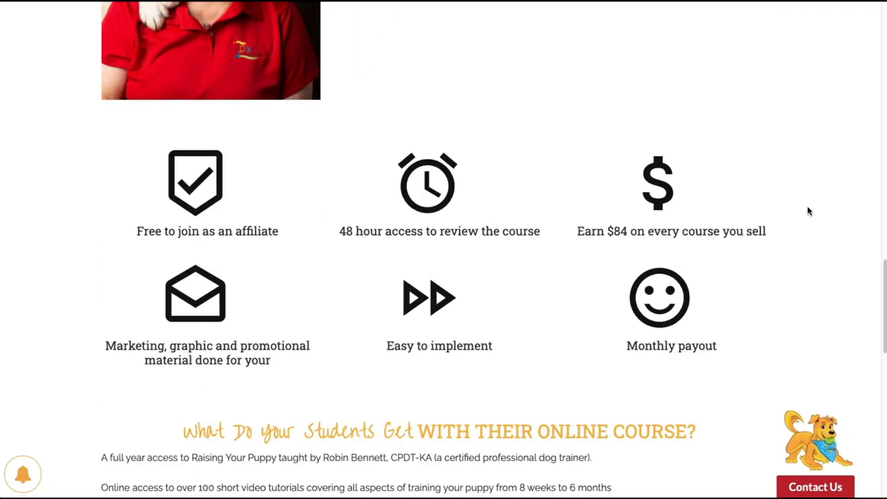
scroll("down", 3)
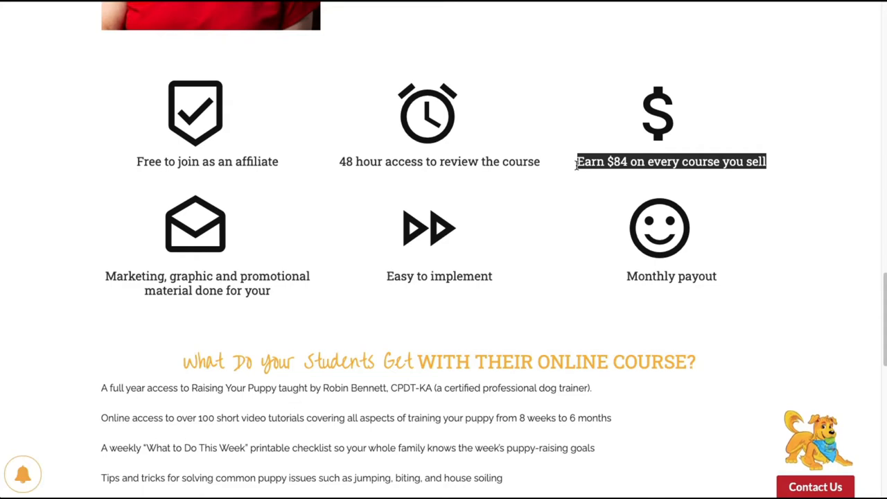
mouse_move(561, 256)
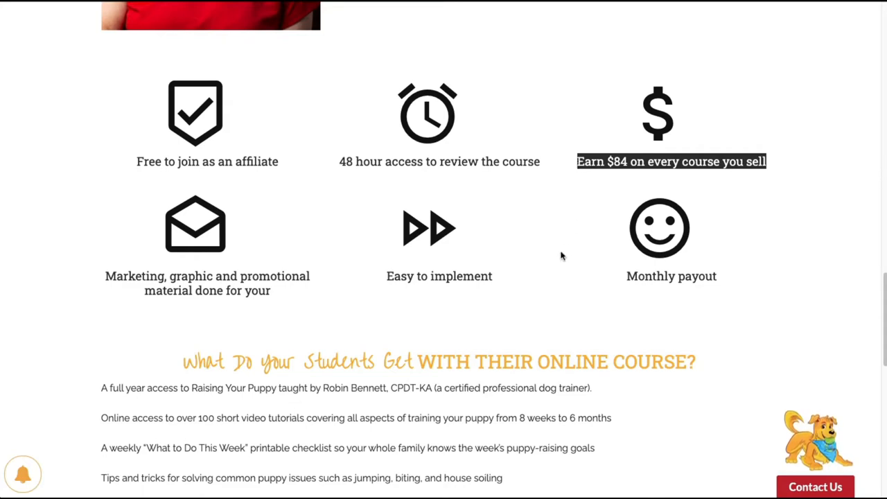
scroll("down", 3)
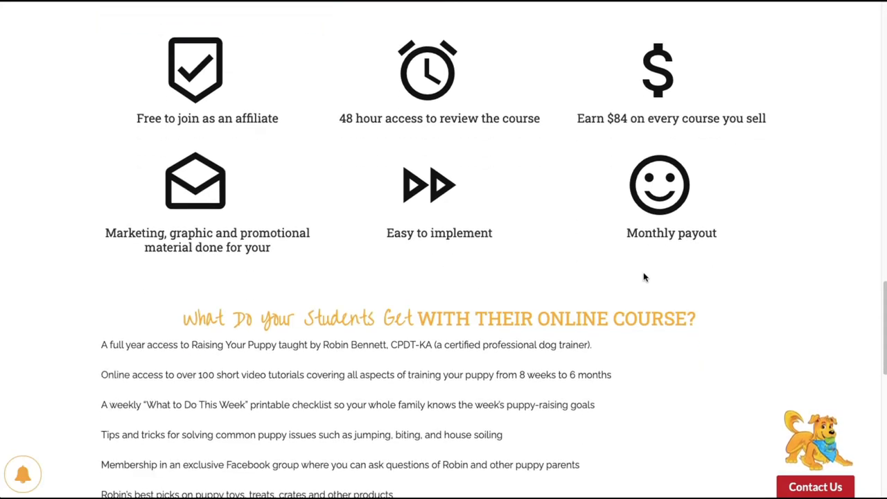
scroll("down", 3)
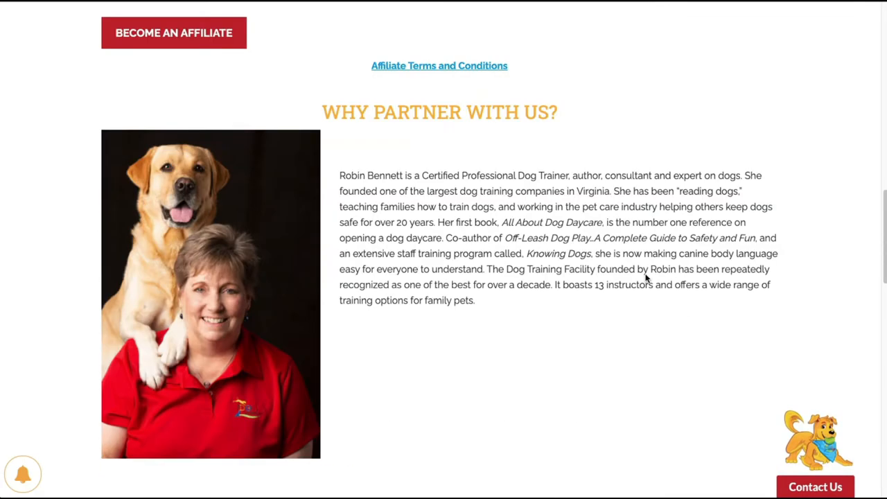
scroll("up", 3)
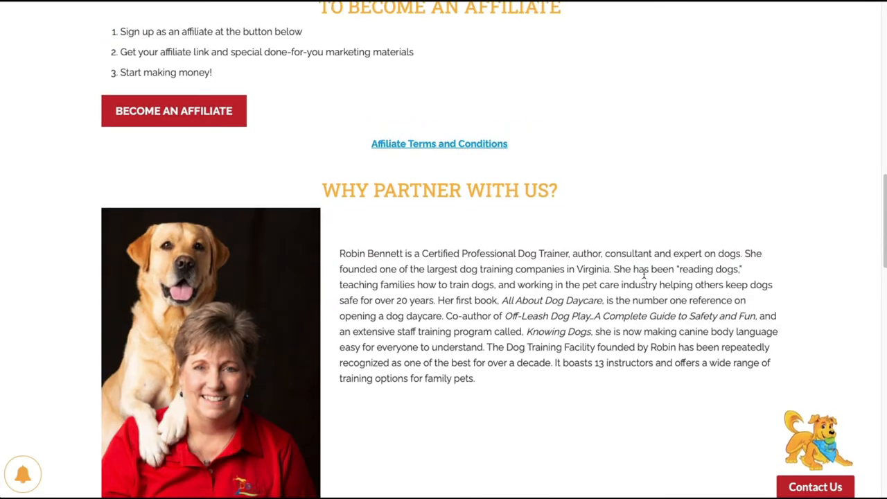
scroll("up", 3)
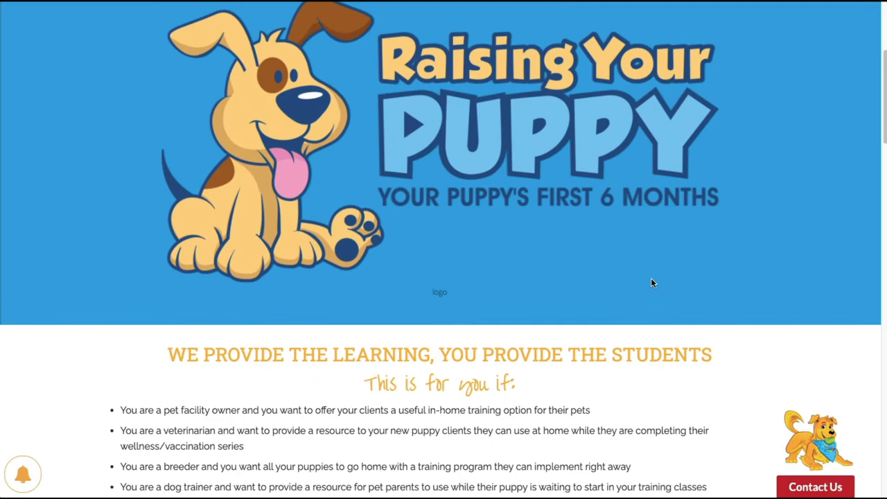
scroll("up", 3)
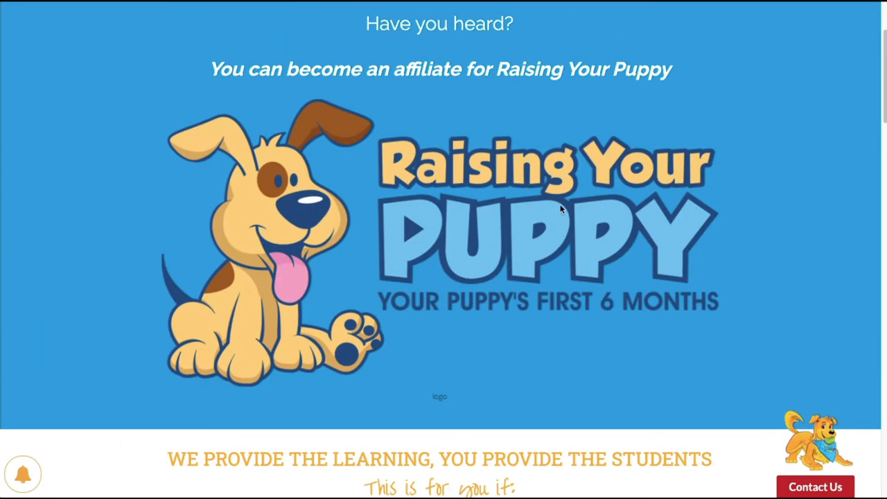
mouse_move(709, 236)
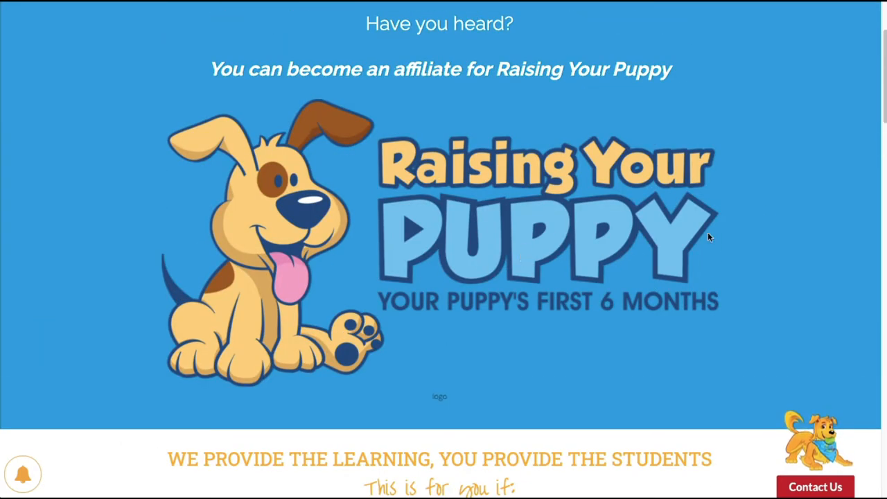
mouse_move(723, 282)
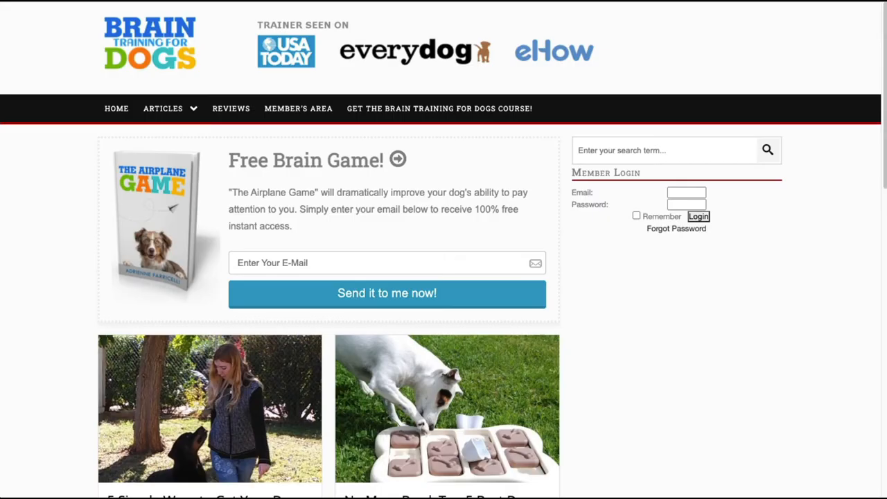
mouse_move(784, 266)
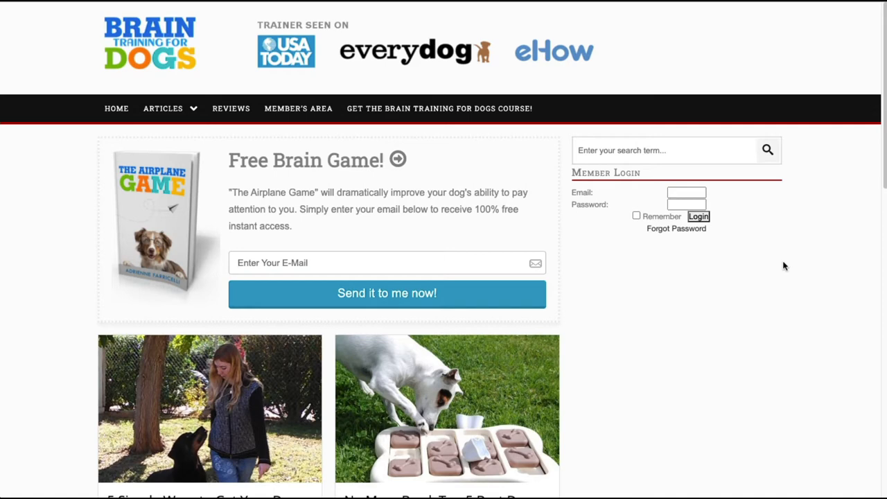
mouse_move(832, 227)
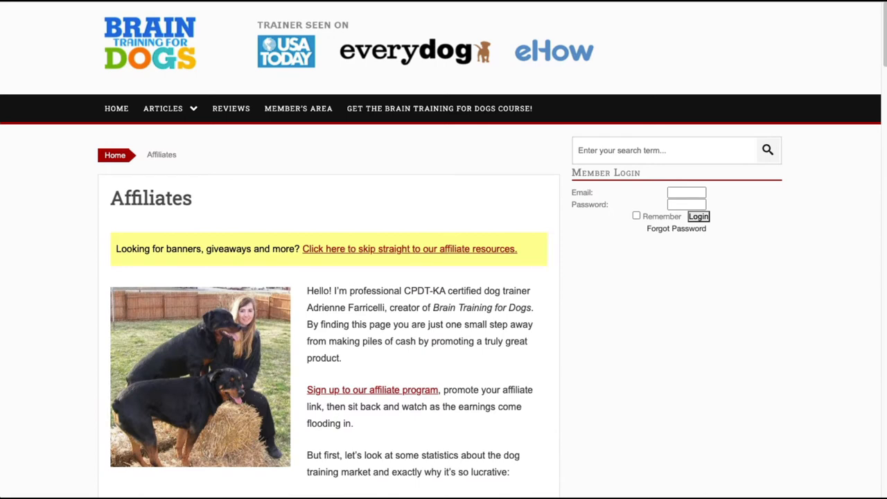
Scroll down and highlight the 75% commission sentence on the Affiliates page.
scroll("down", 3)
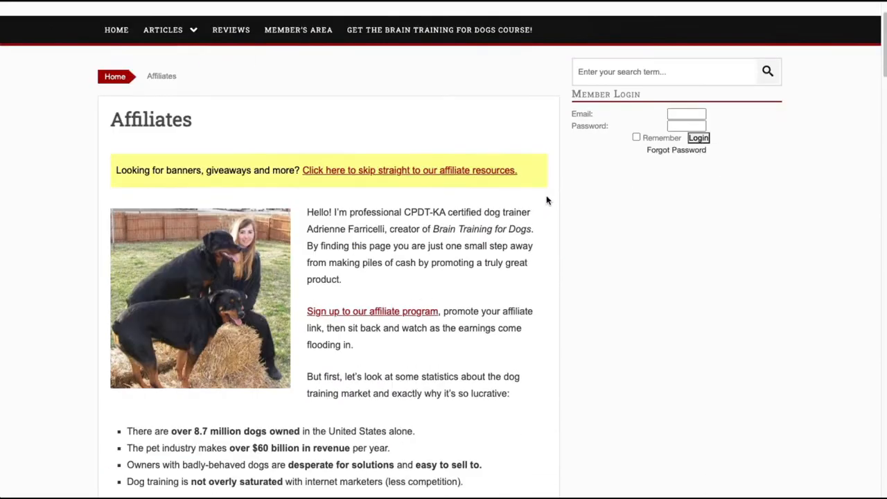
scroll("down", 3)
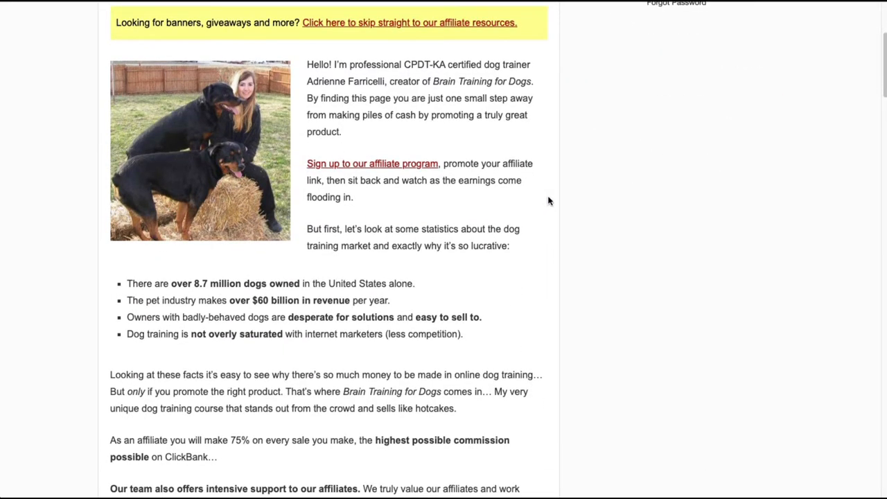
scroll("down", 3)
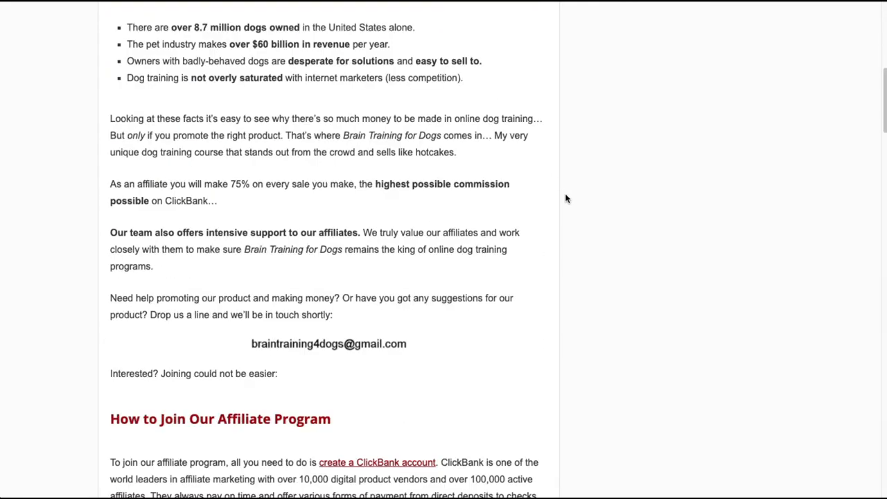
scroll("down", 3)
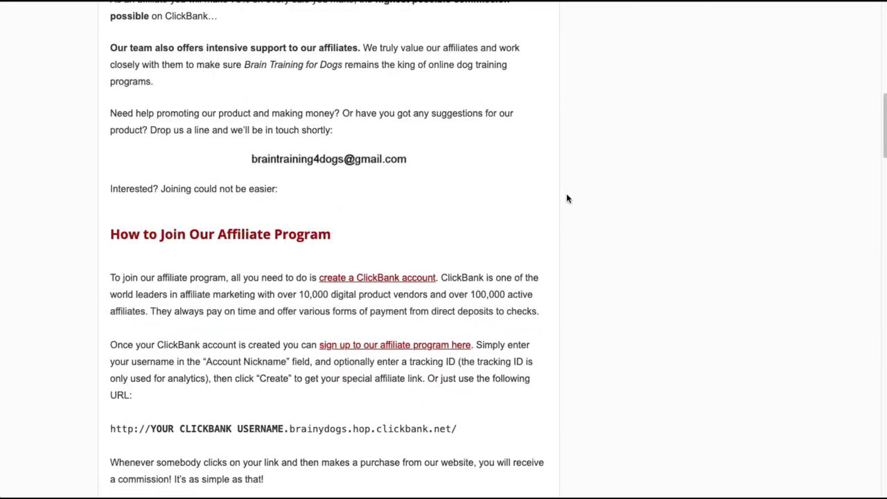
scroll("down", 3)
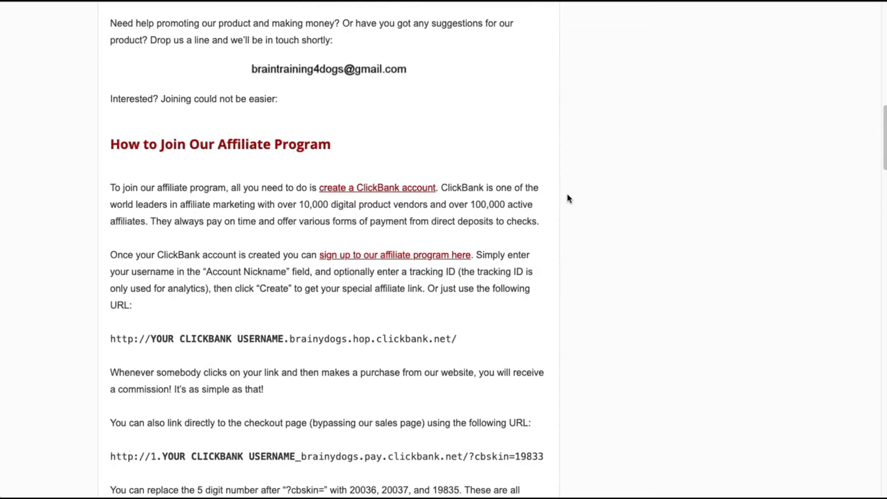
scroll("up", 3)
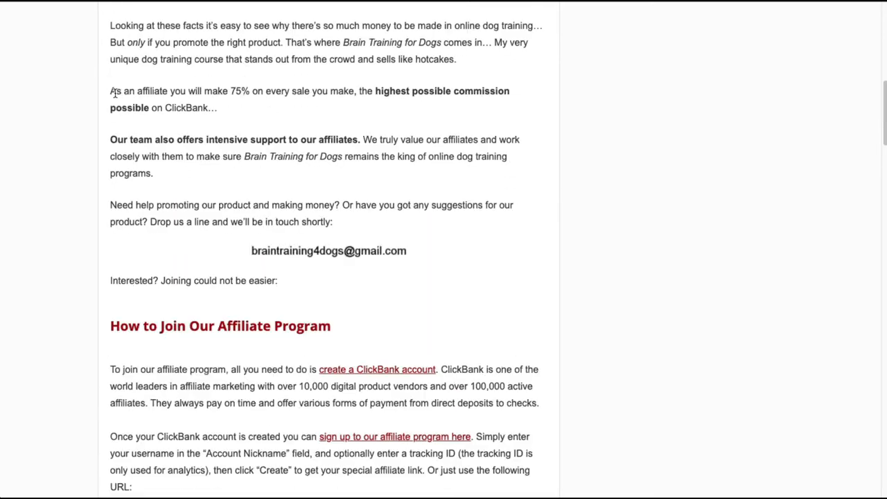
left_click_drag(110, 90, 216, 107)
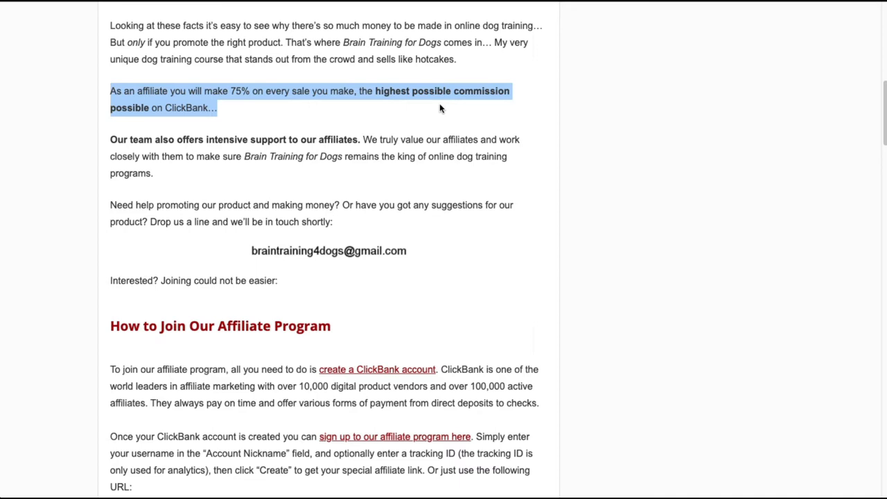
mouse_move(539, 133)
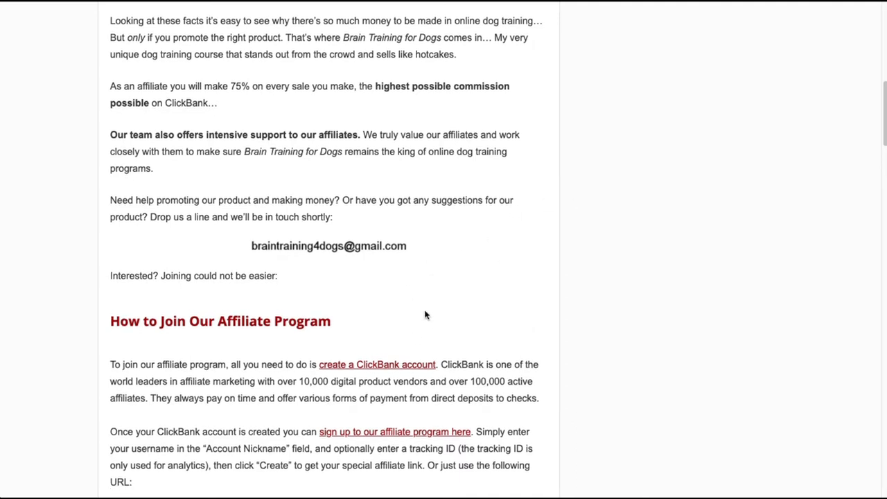
mouse_move(526, 312)
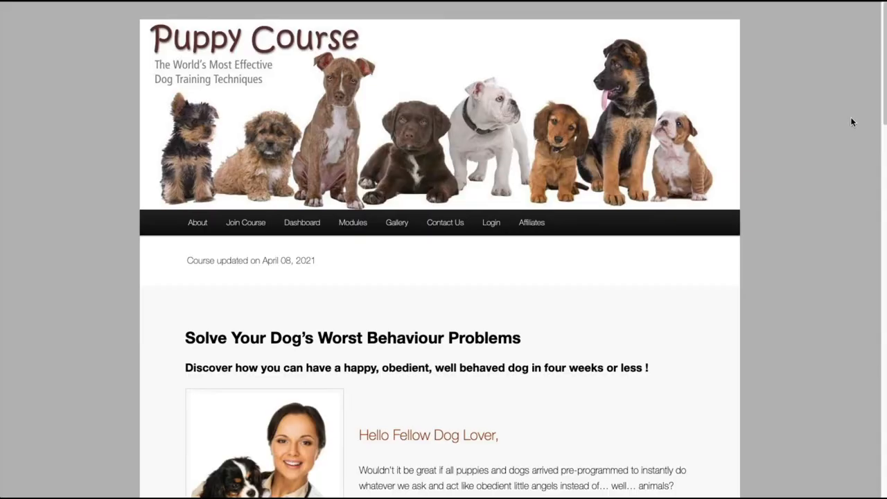
mouse_move(830, 126)
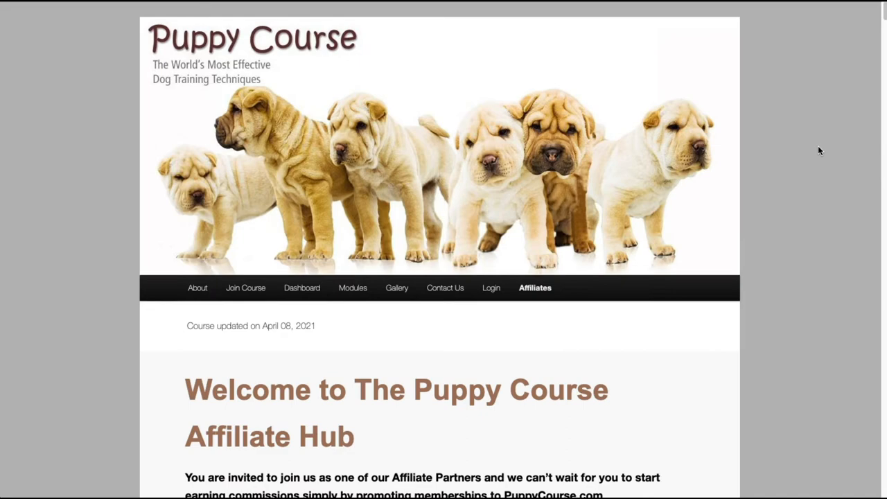
Highlight the '60% commission on each and every sale' sentence, then return to the welcome header.
scroll("down", 3)
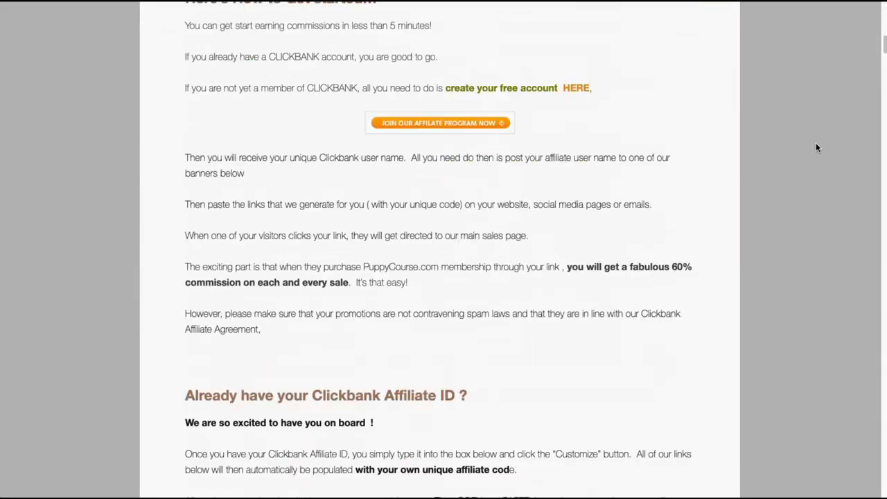
scroll("down", 3)
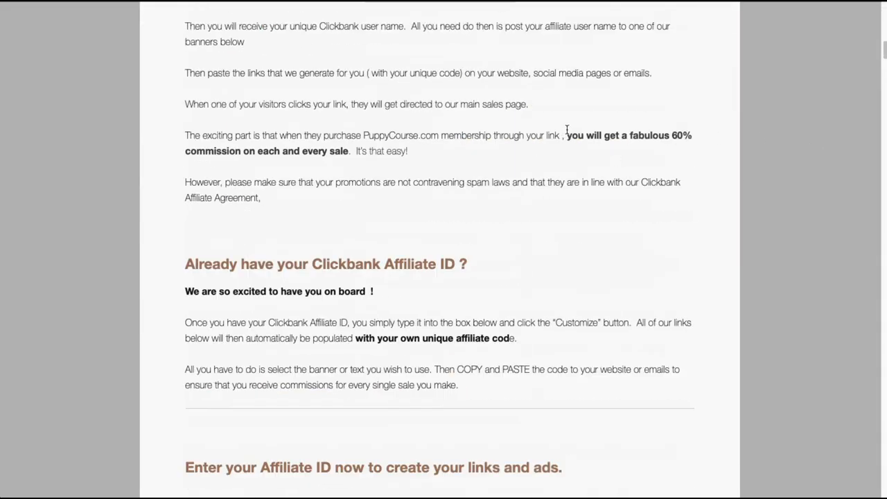
left_click_drag(566, 135, 408, 151)
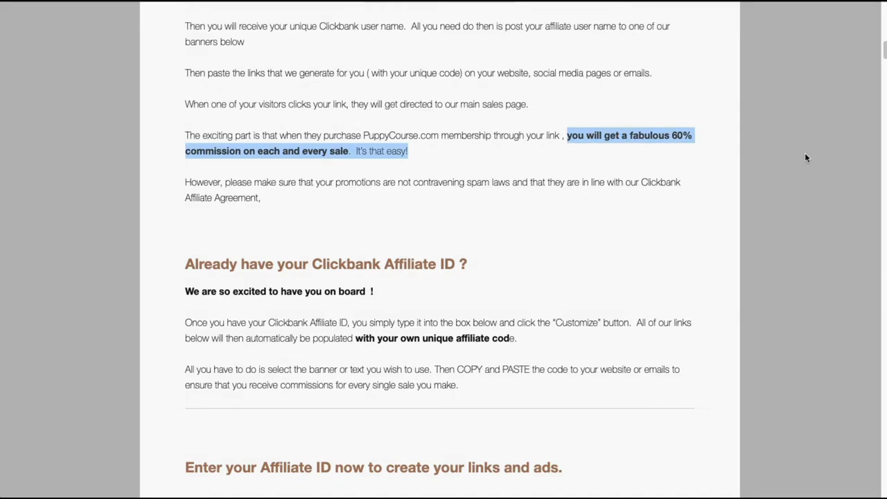
scroll("up", 3)
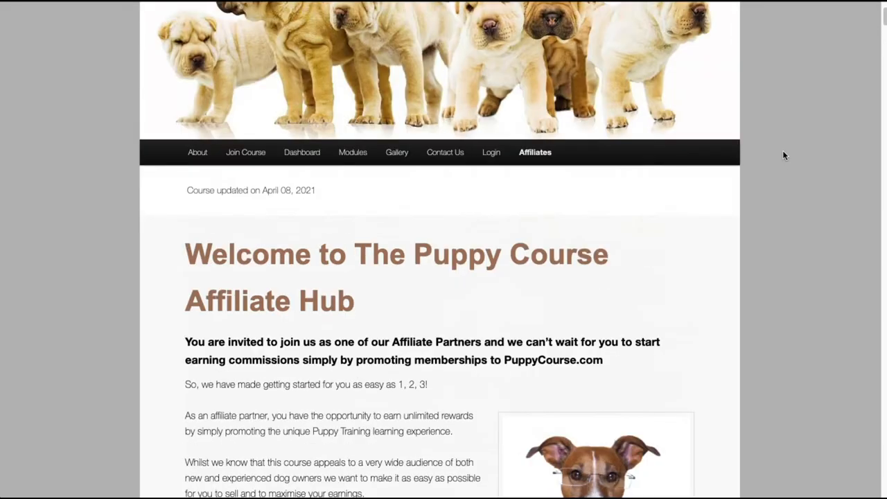
scroll("up", 3)
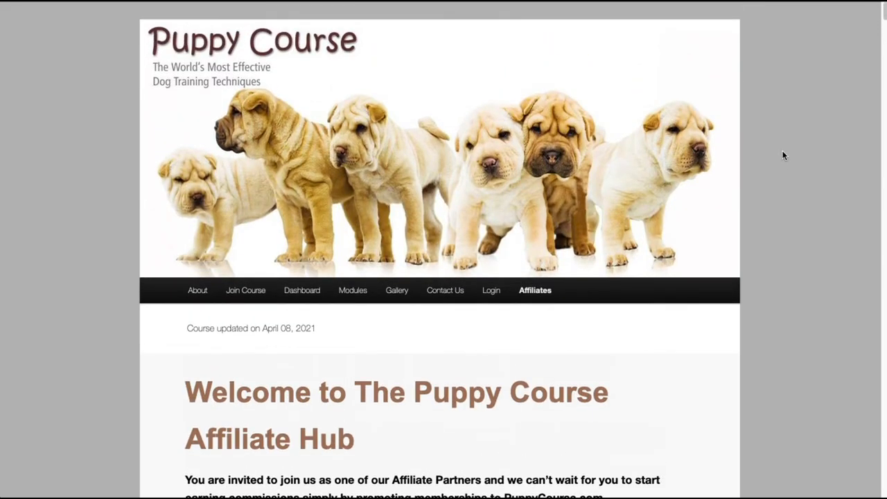
mouse_move(787, 148)
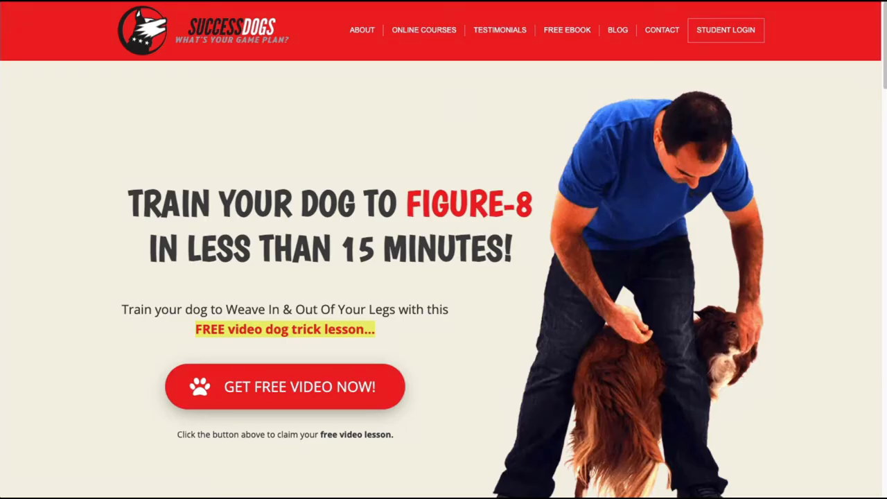
mouse_move(823, 135)
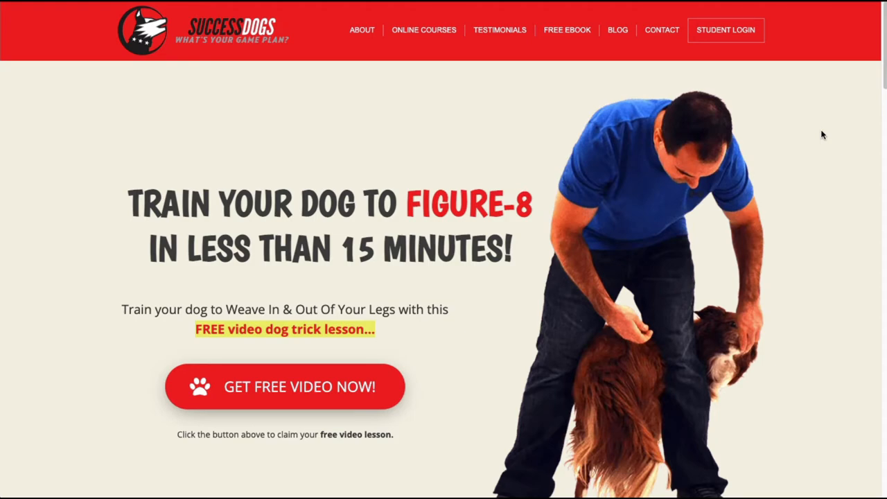
Skim the Success Dogs homepage, then open its 50% commission affiliate page down to Join.
scroll("down", 3)
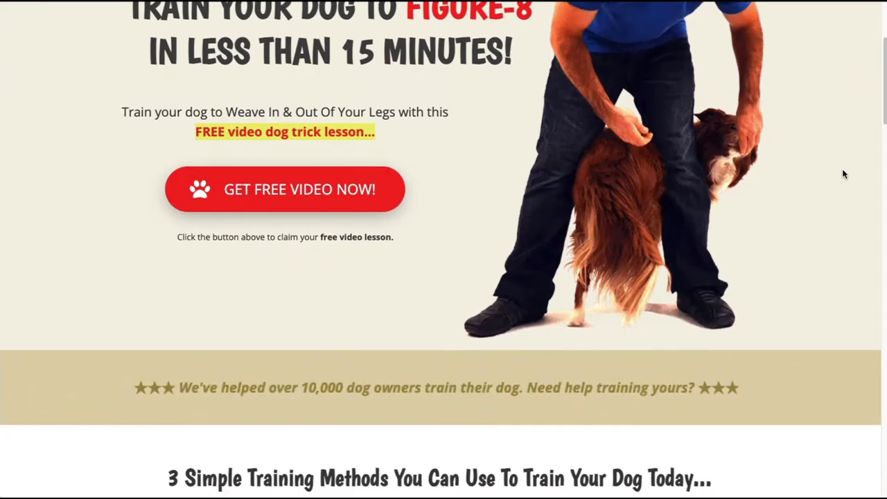
scroll("down", 3)
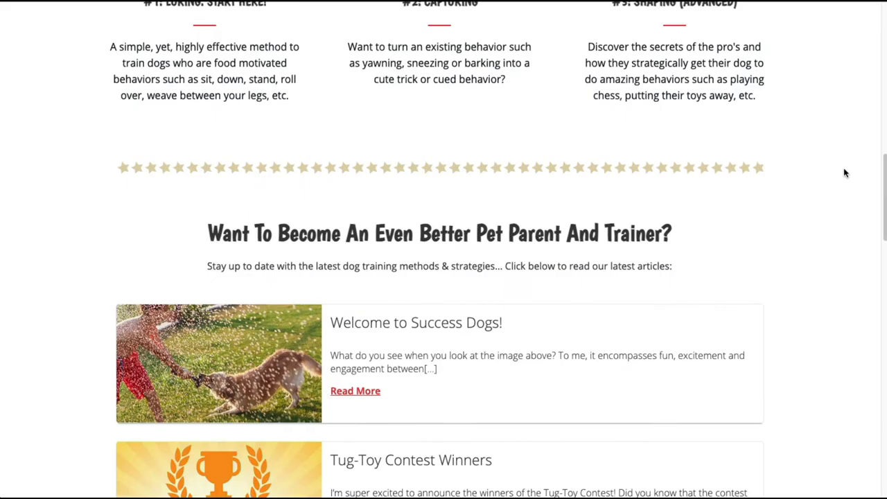
scroll("up", 3)
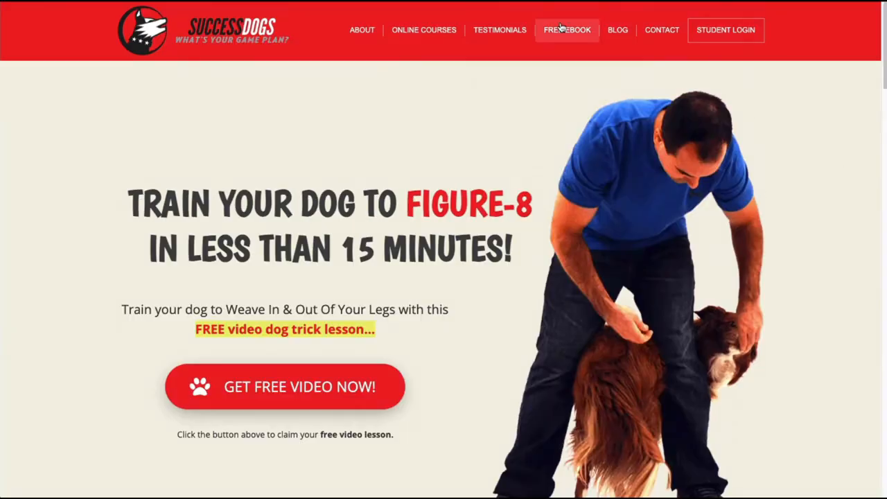
left_click(566, 29)
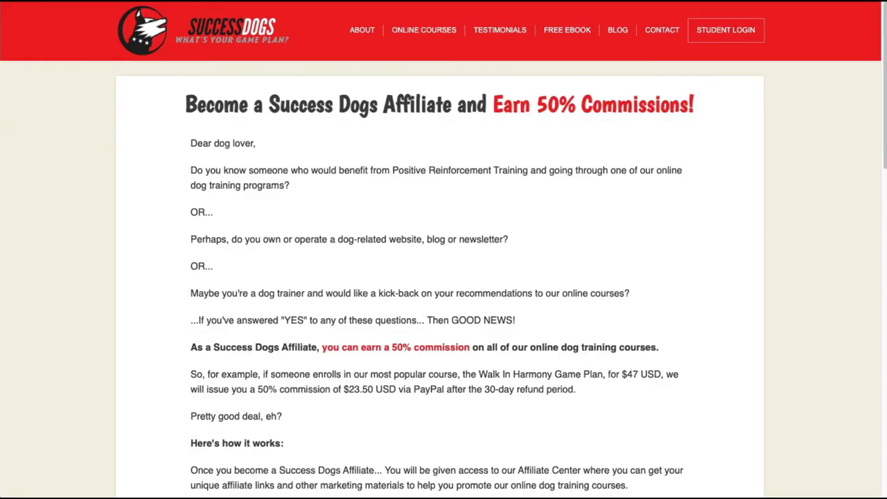
mouse_move(768, 188)
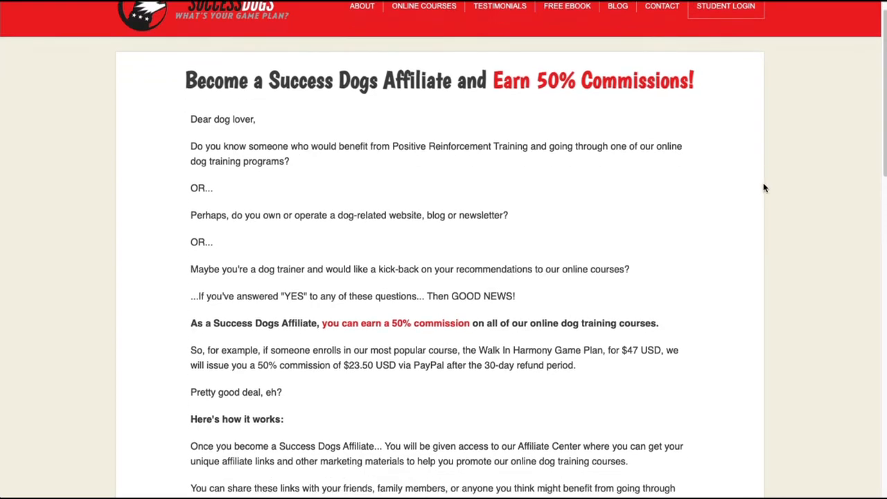
scroll("down", 3)
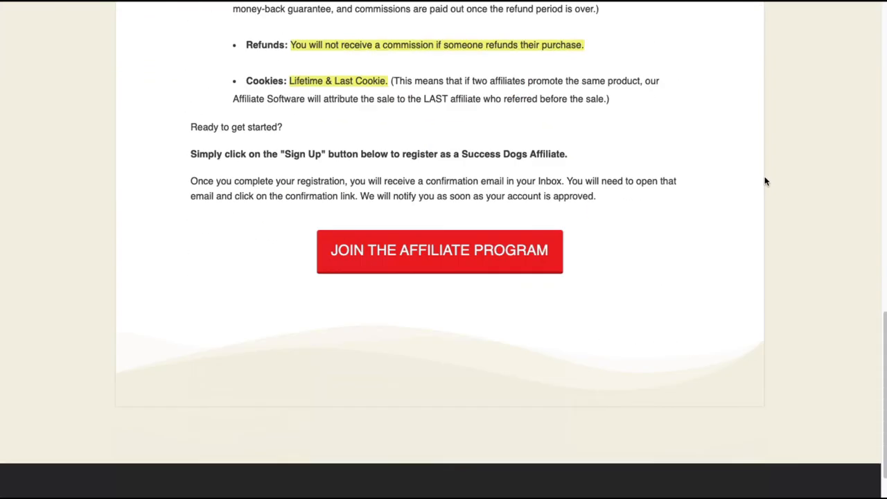
left_click(439, 250)
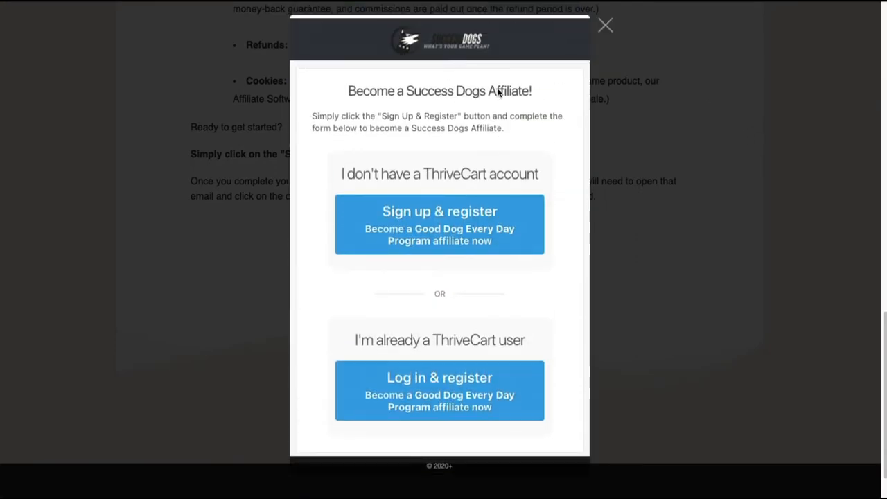
mouse_move(360, 224)
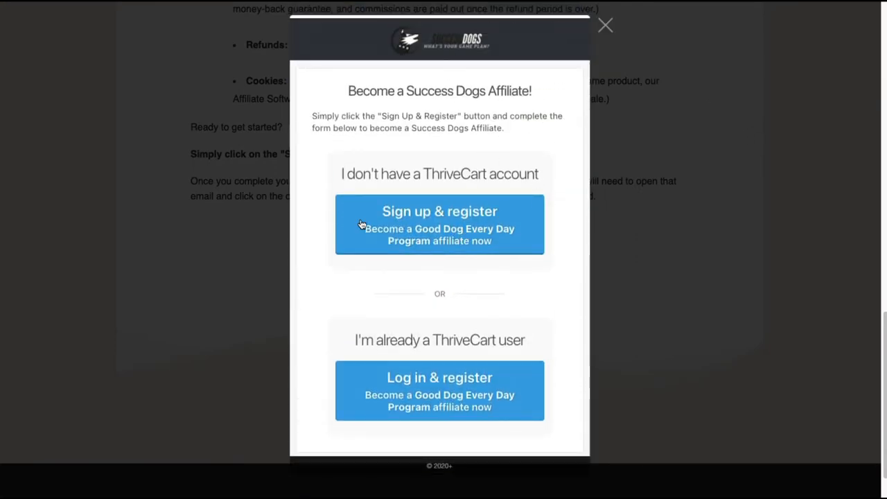
mouse_move(526, 179)
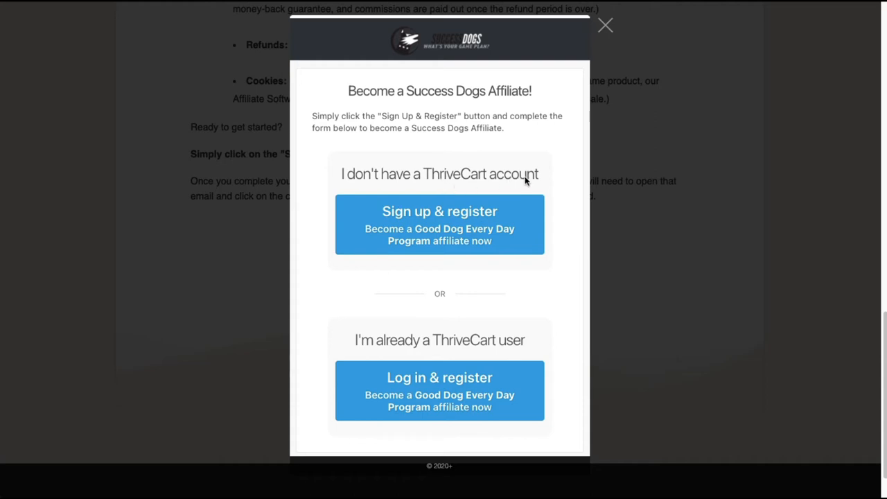
mouse_move(497, 243)
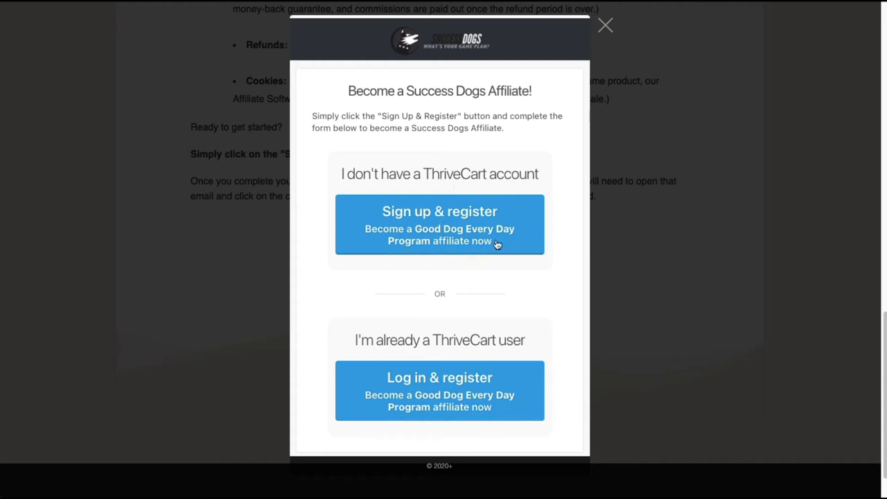
mouse_move(489, 340)
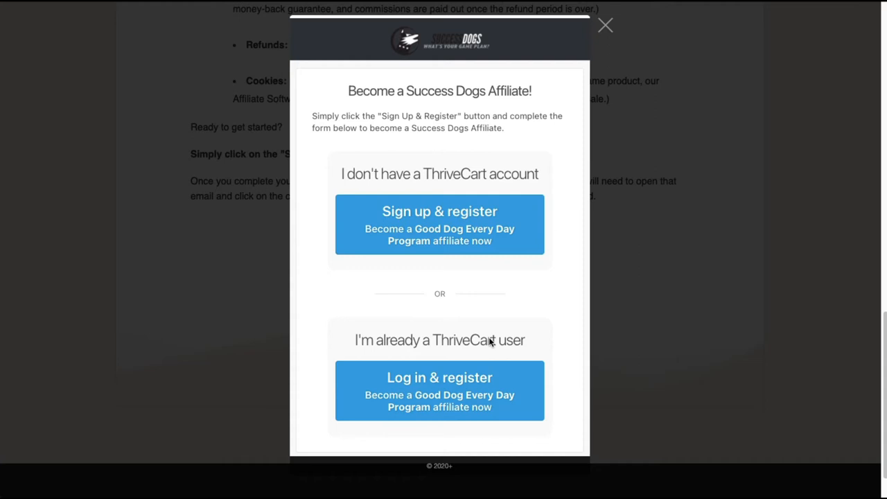
mouse_move(555, 71)
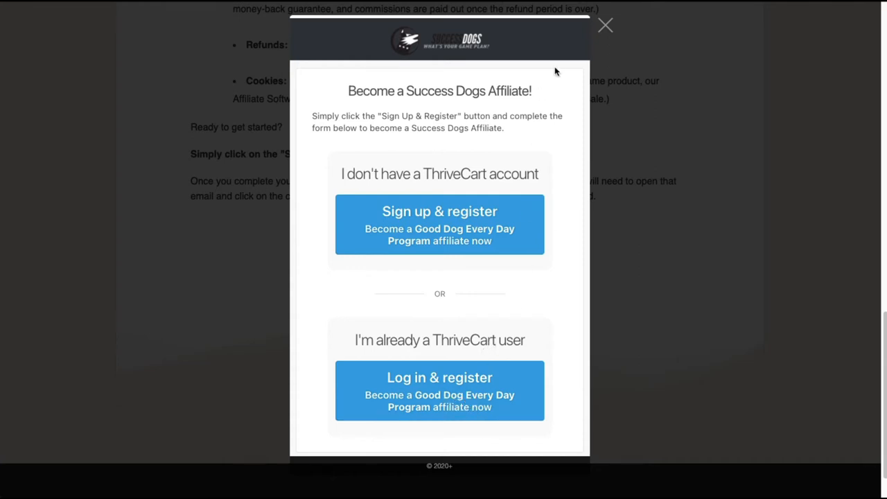
left_click(604, 26)
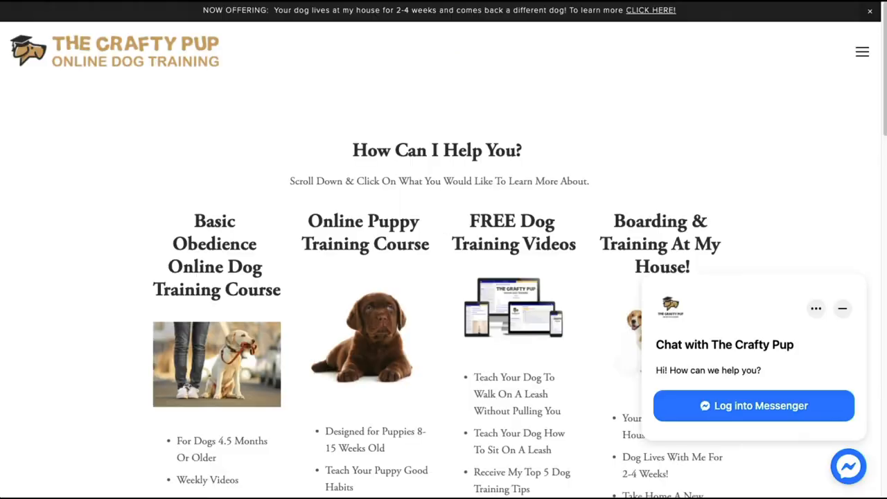
mouse_move(820, 259)
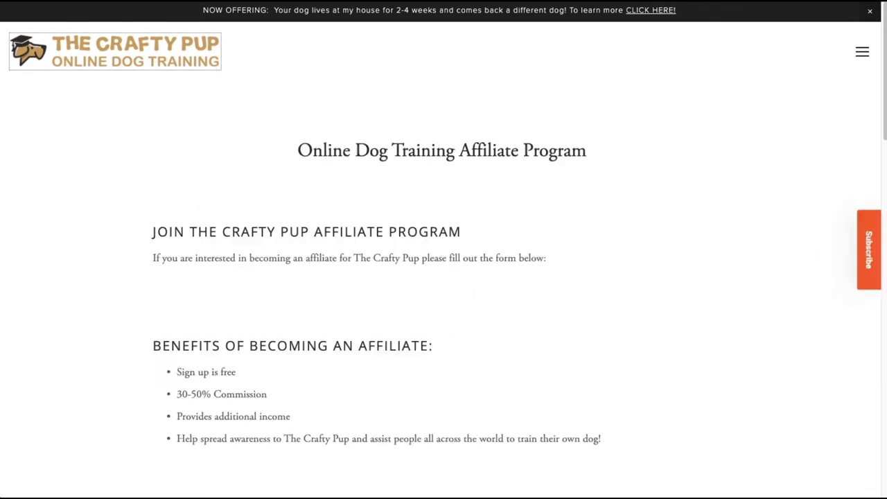
mouse_move(718, 174)
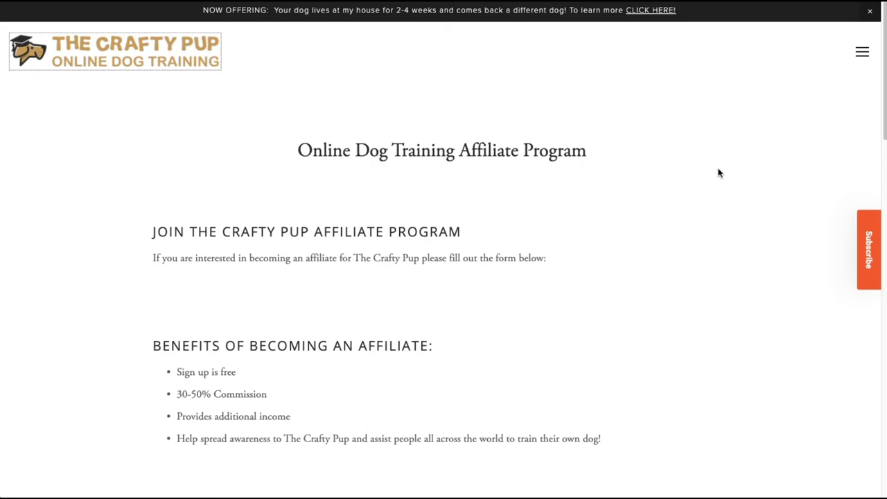
Scroll The Crafty Pup affiliate page down to its 30-50% Commission benefit.
scroll("down", 3)
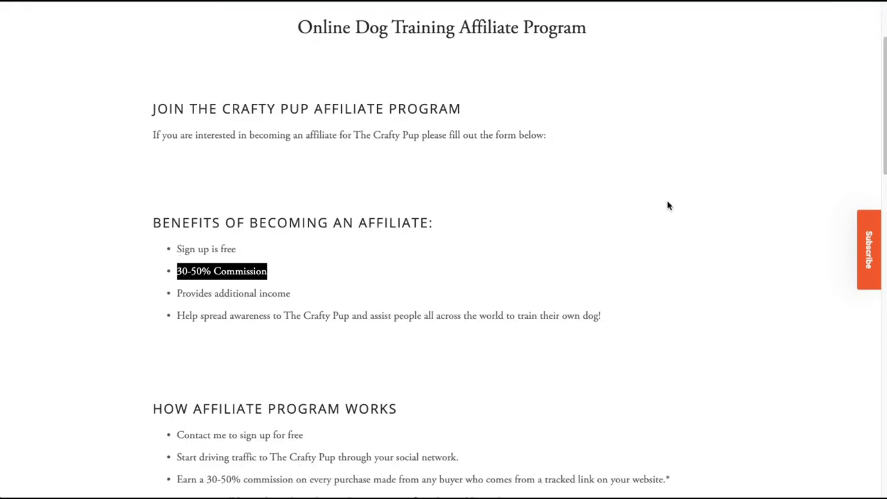
scroll("down", 3)
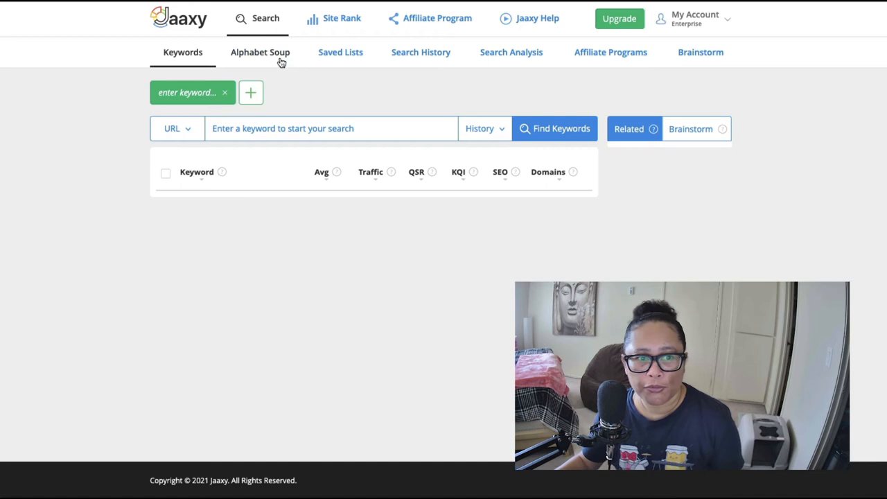
Switch to Jaaxy's Alphabet Soup tool and enter 'train my dog' as the seed keyword.
left_click(260, 52)
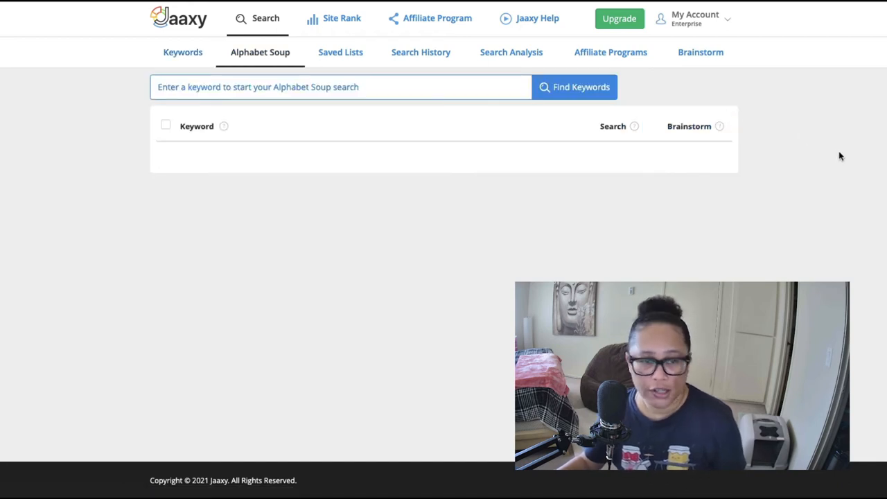
left_click(340, 86)
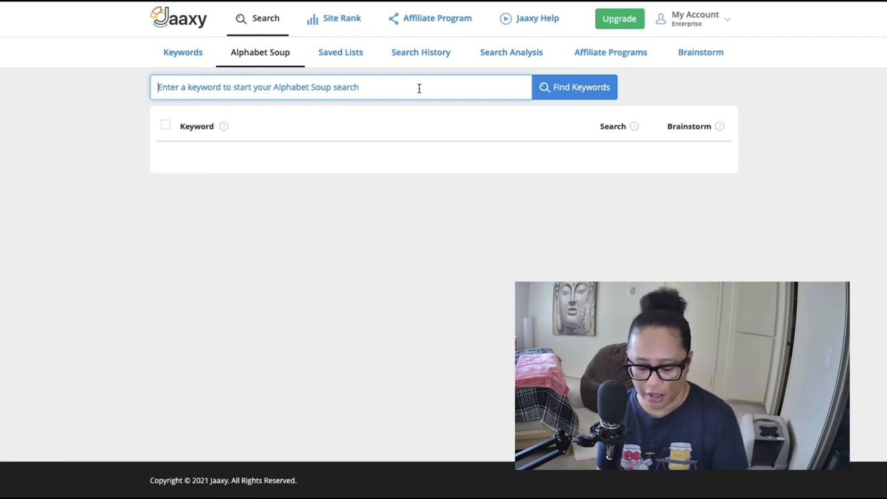
type("tr")
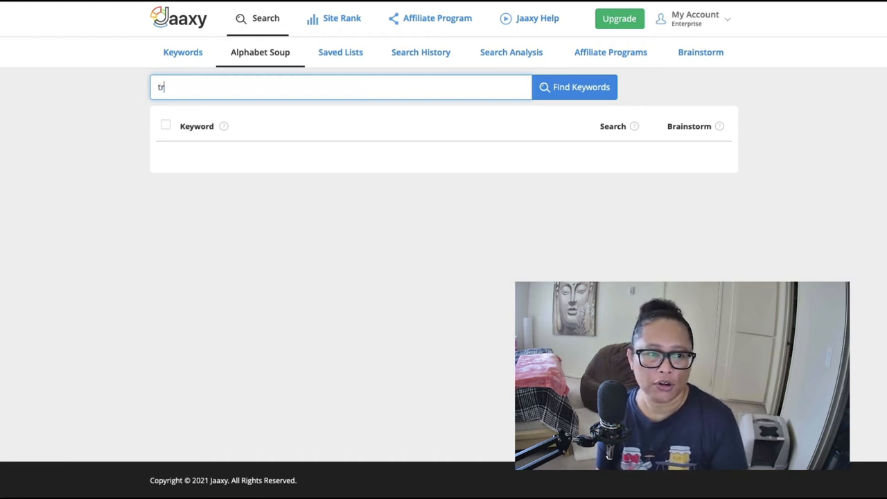
type("train my dog")
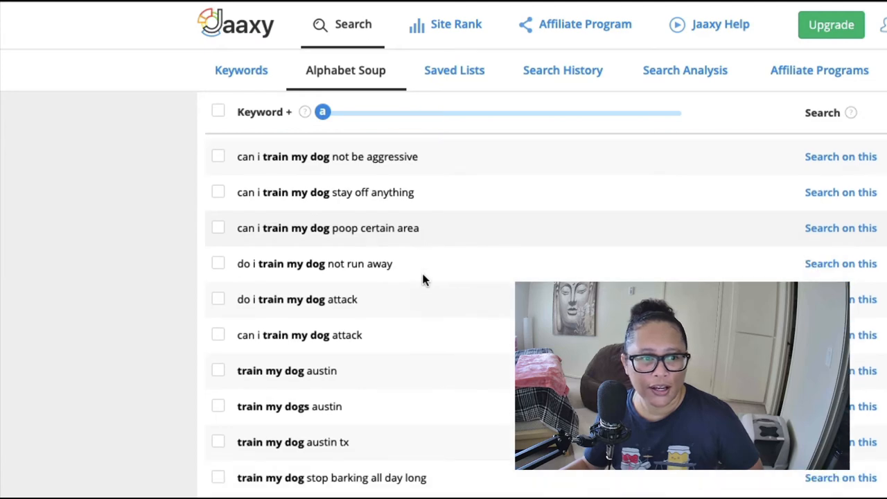
scroll("down", 3)
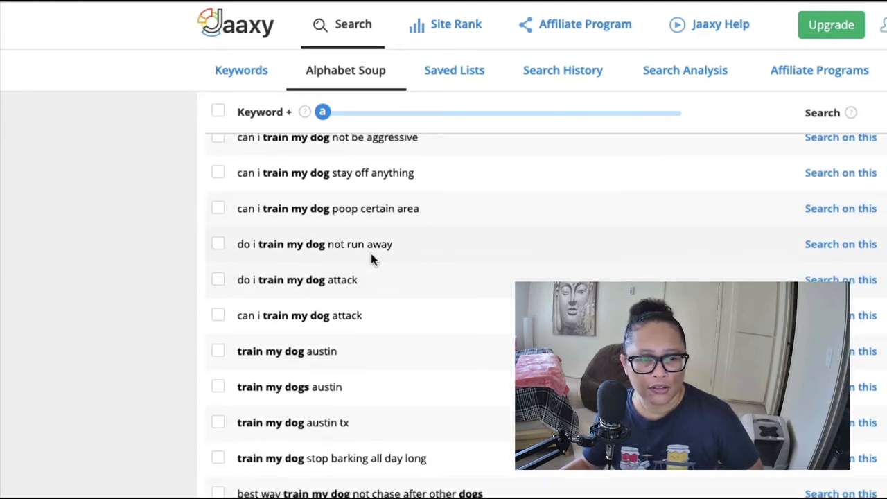
scroll("down", 3)
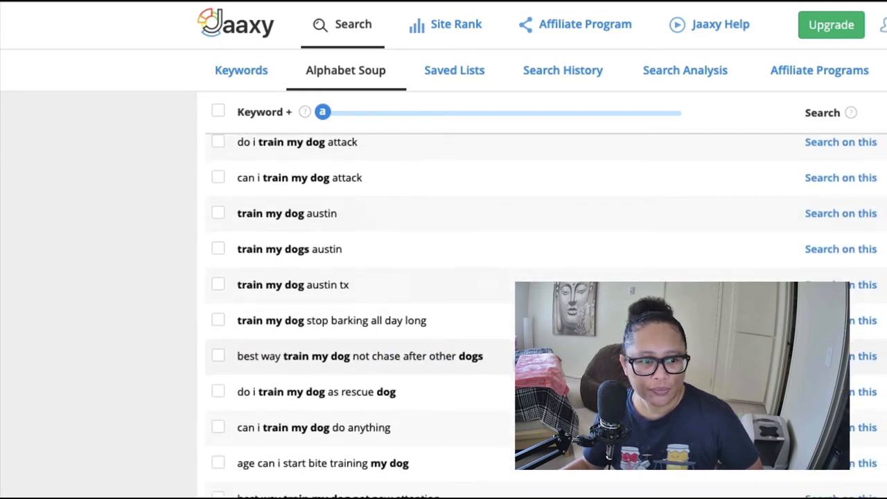
scroll("down", 3)
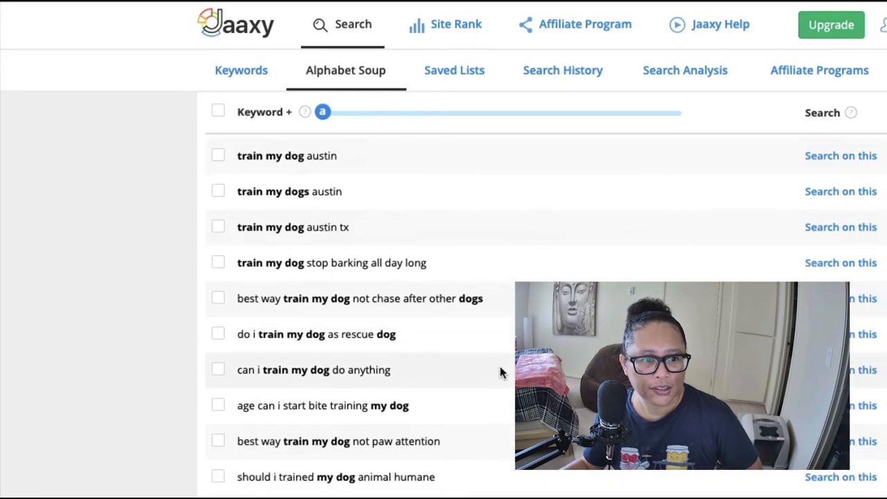
scroll("down", 3)
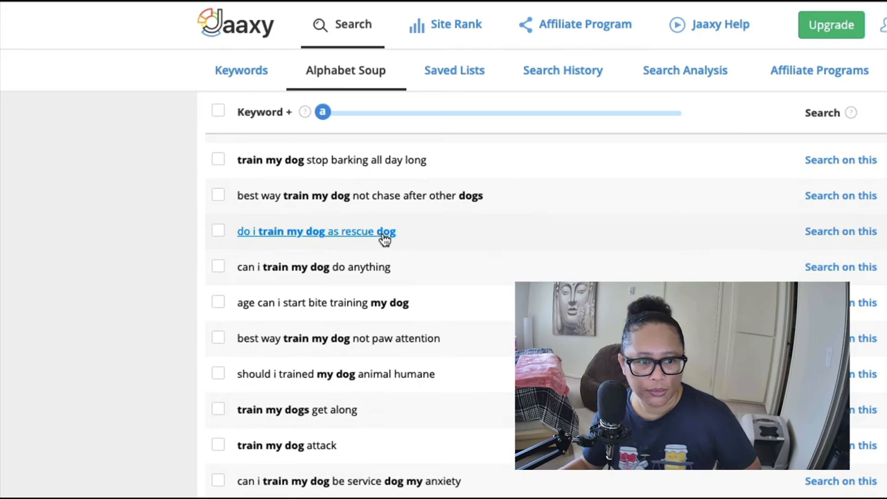
scroll("down", 3)
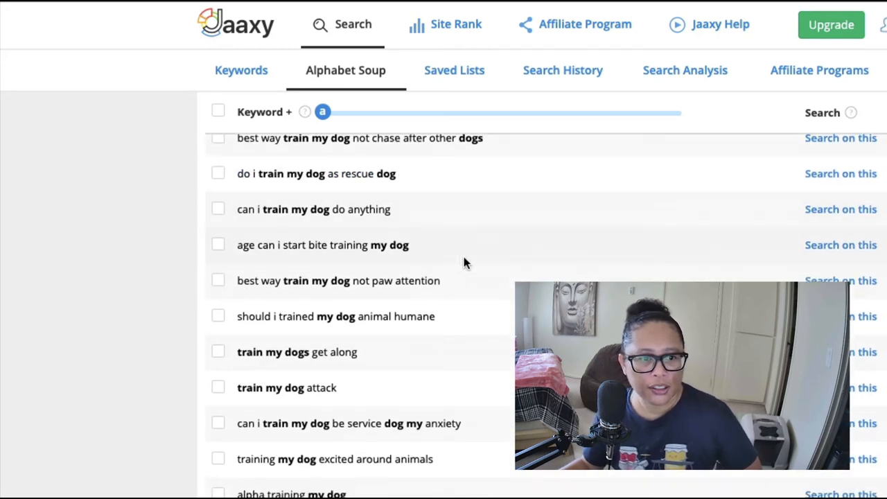
scroll("down", 3)
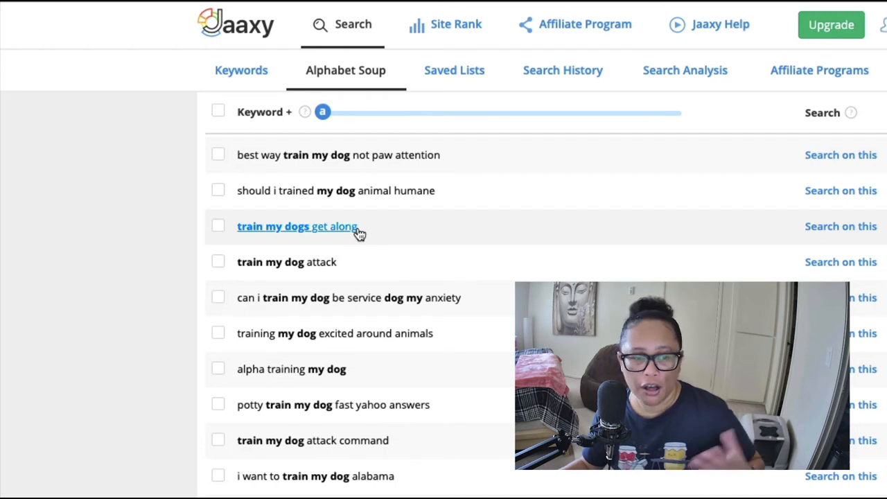
mouse_move(289, 312)
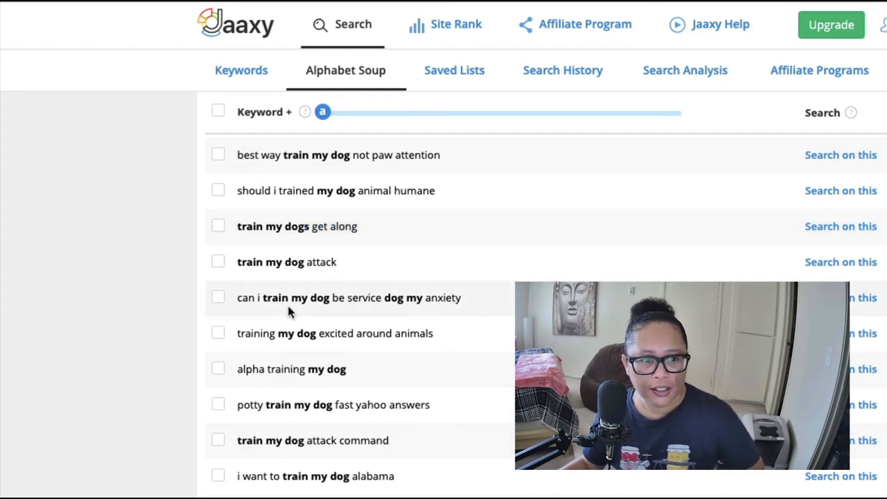
mouse_move(436, 305)
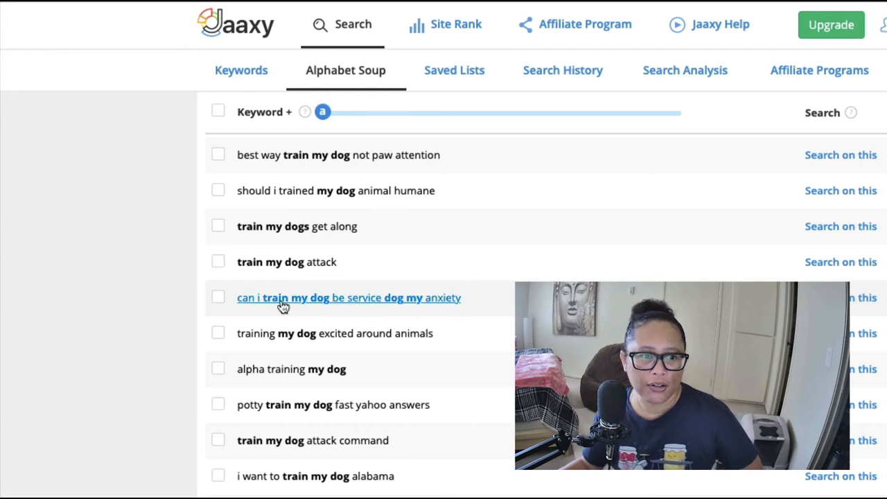
mouse_move(428, 305)
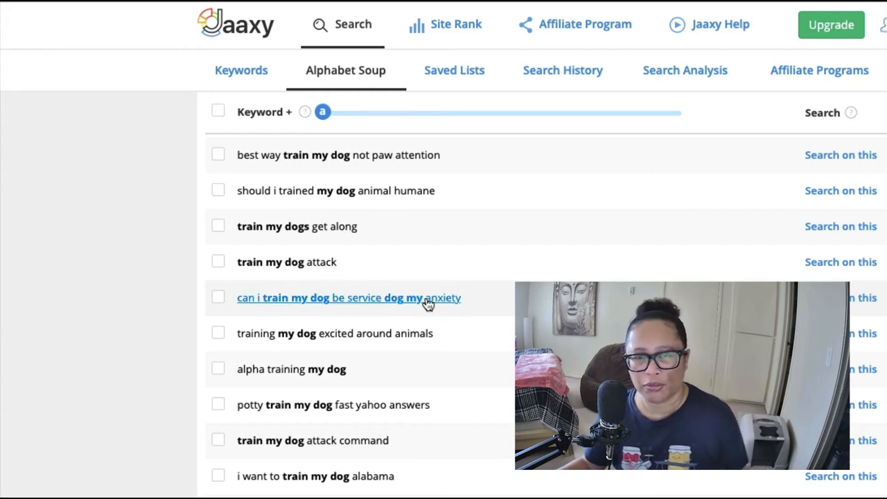
mouse_move(426, 304)
type("stop my dog from")
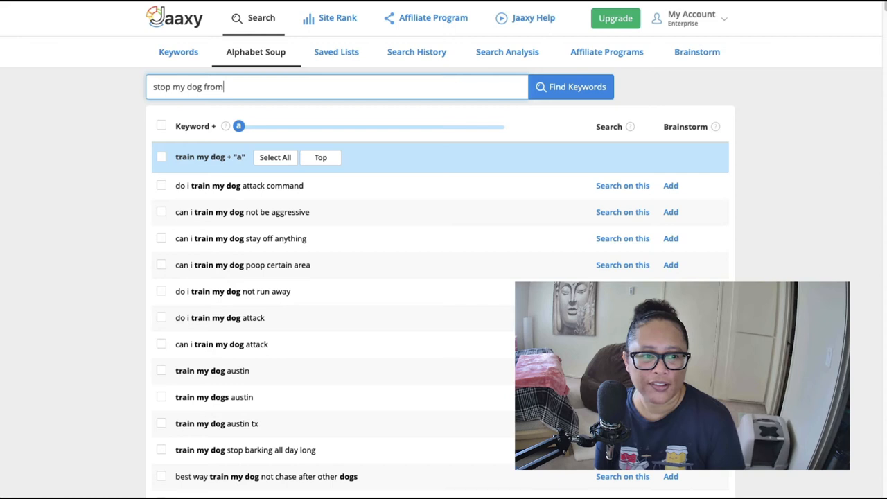
Run Find Keywords for 'stop my dog from' and scroll through suggestions like barking at night.
left_click(570, 86)
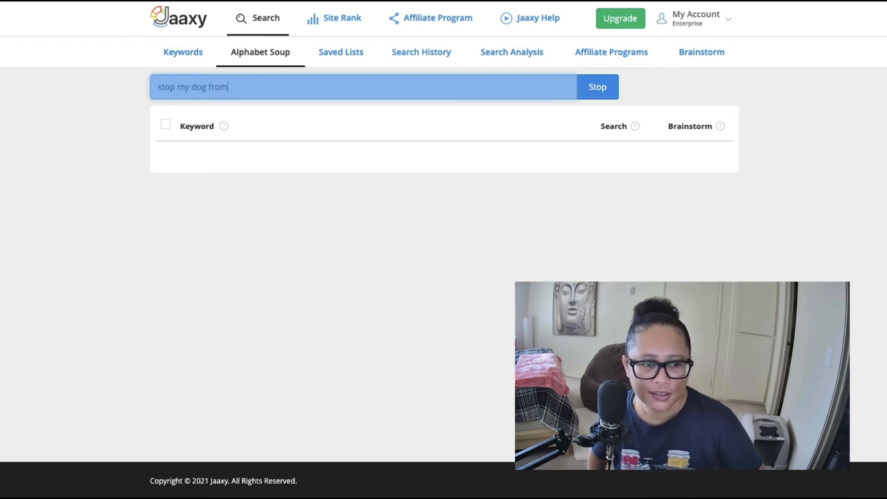
left_click(597, 86)
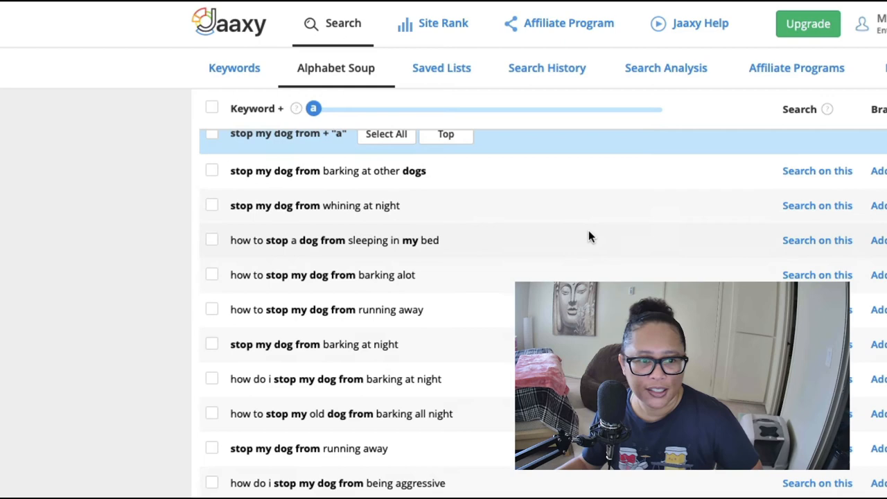
scroll("down", 3)
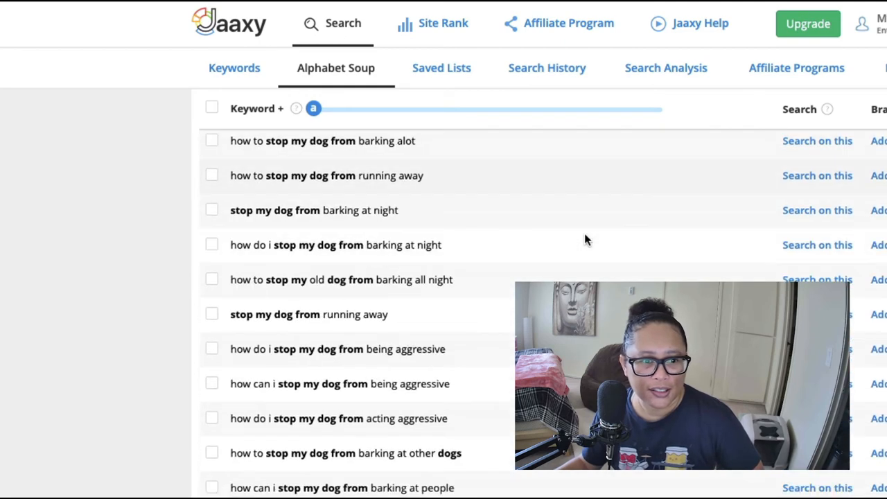
scroll("down", 3)
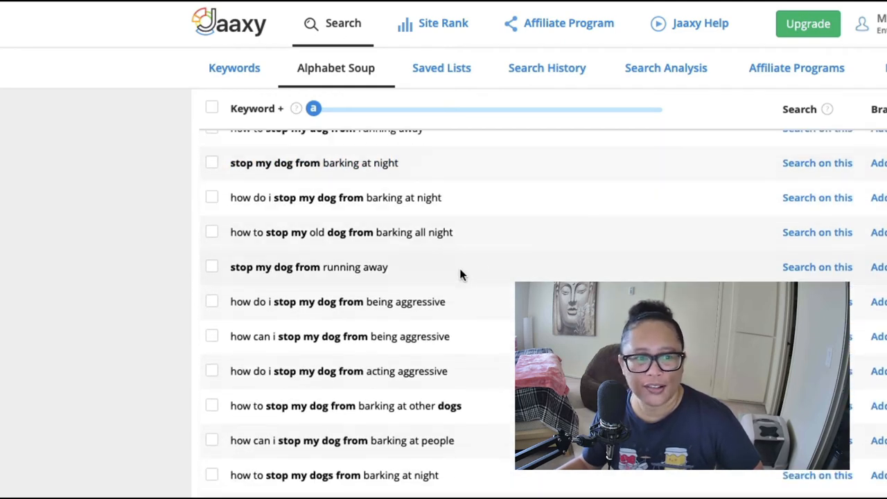
scroll("down", 3)
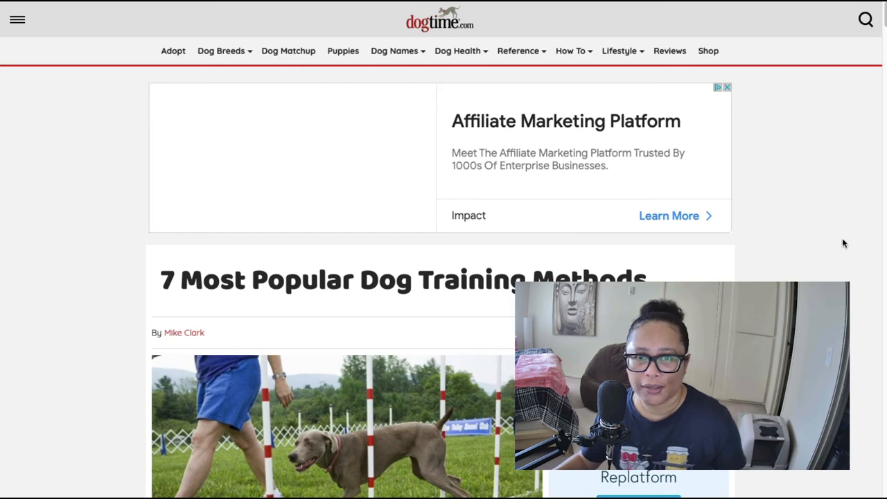
mouse_move(839, 209)
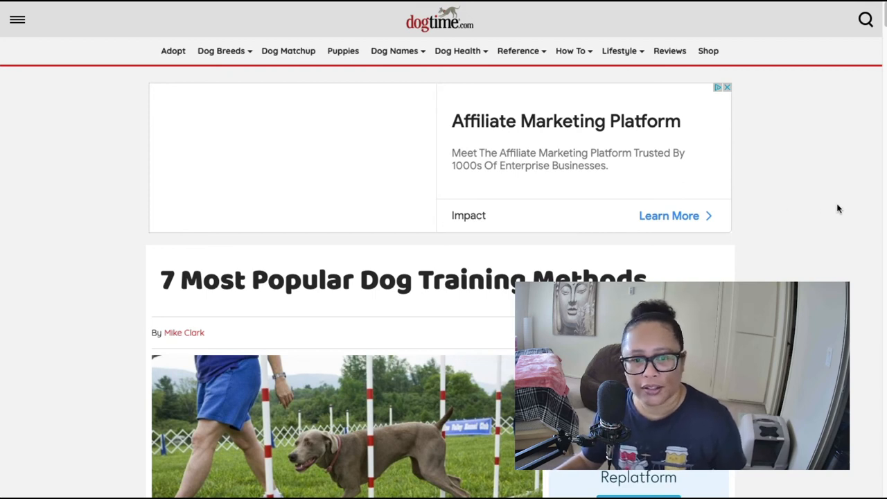
Scroll the '7 Most Popular Dog Training Methods' article down to its Scientific Training section.
scroll("down", 3)
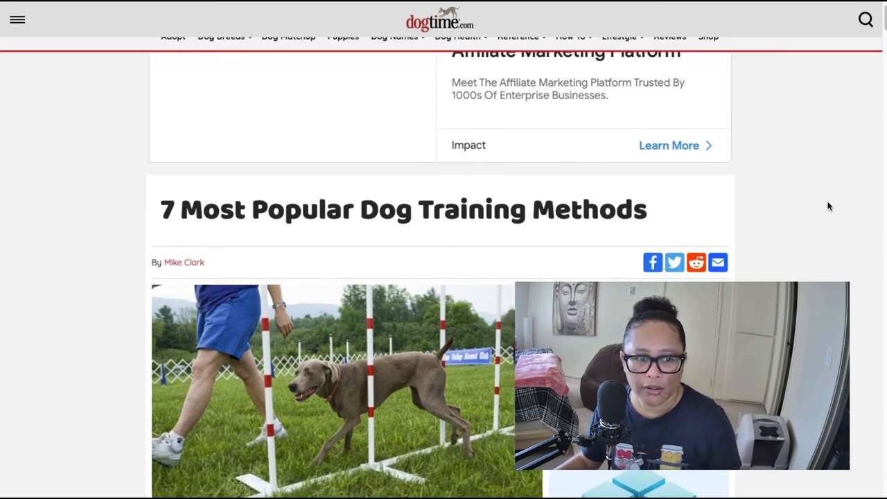
scroll("down", 3)
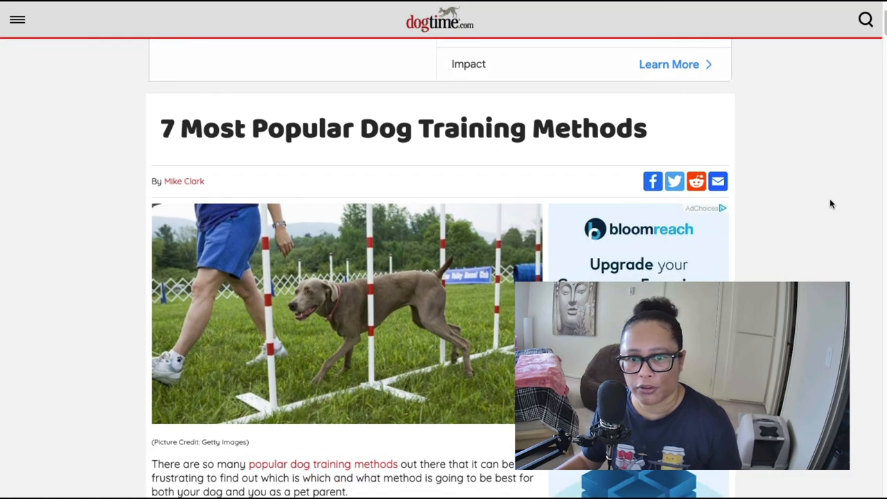
scroll("down", 3)
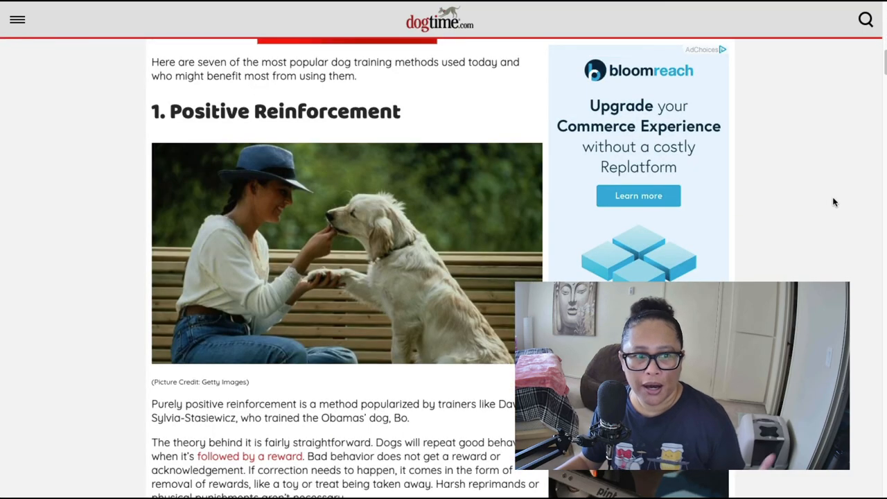
scroll("down", 3)
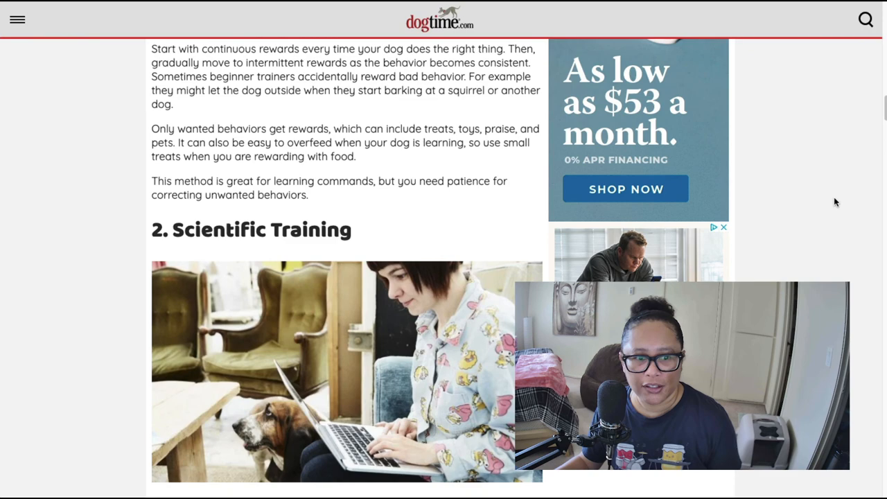
scroll("down", 3)
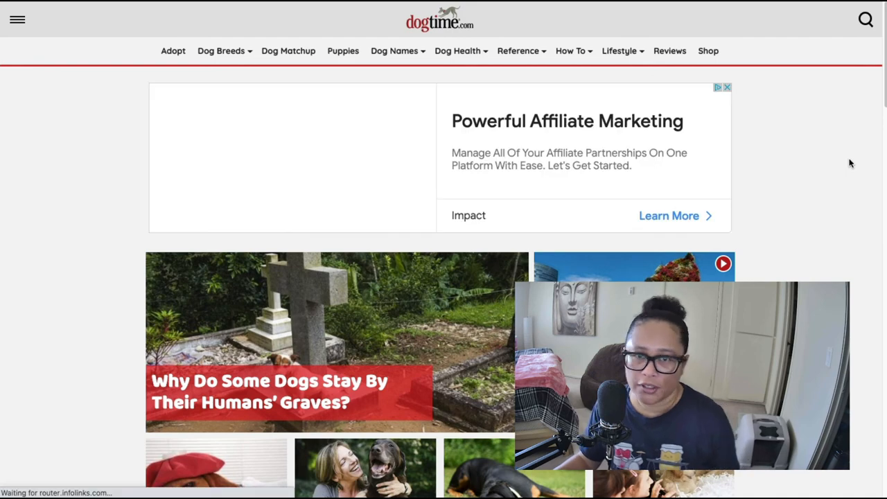
Open 'Dear Labby: My Dog Vomits Every Few Weeks!' from Latest News and Reviews and read it.
scroll("down", 3)
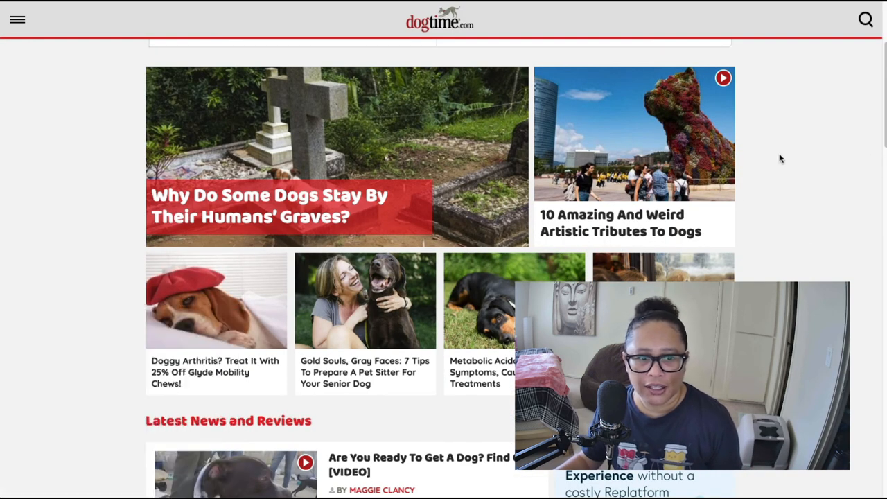
mouse_move(794, 149)
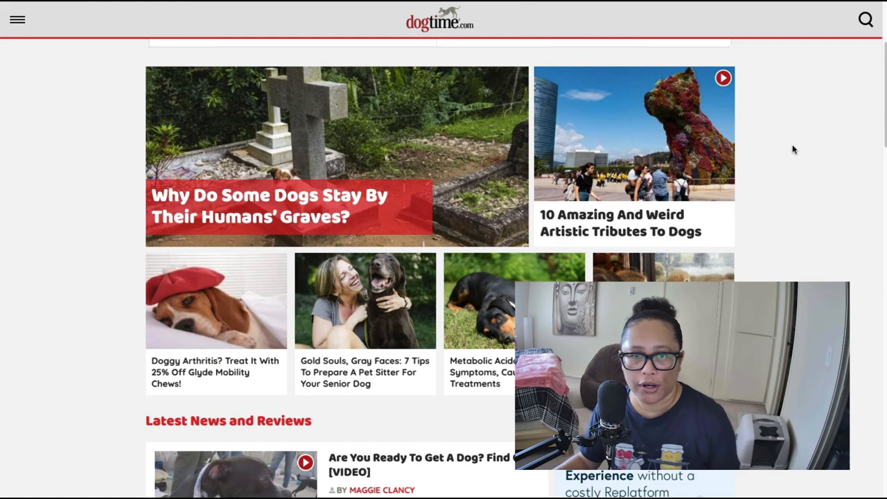
scroll("down", 3)
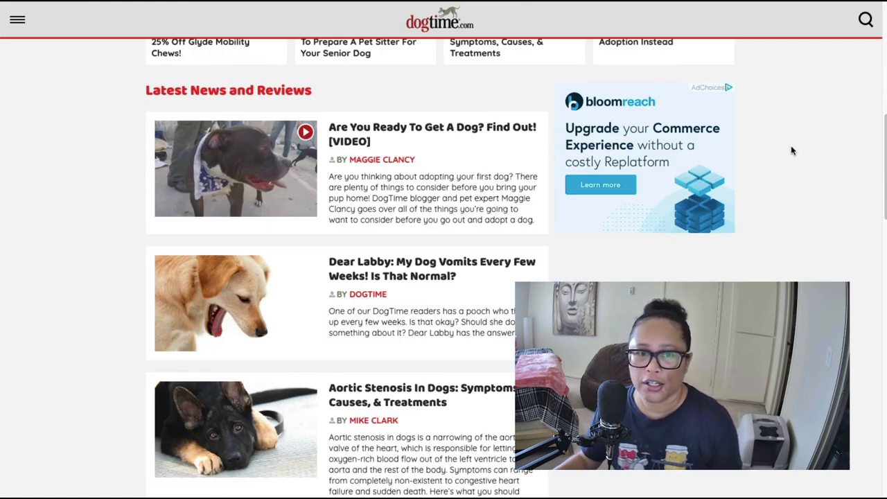
scroll("down", 3)
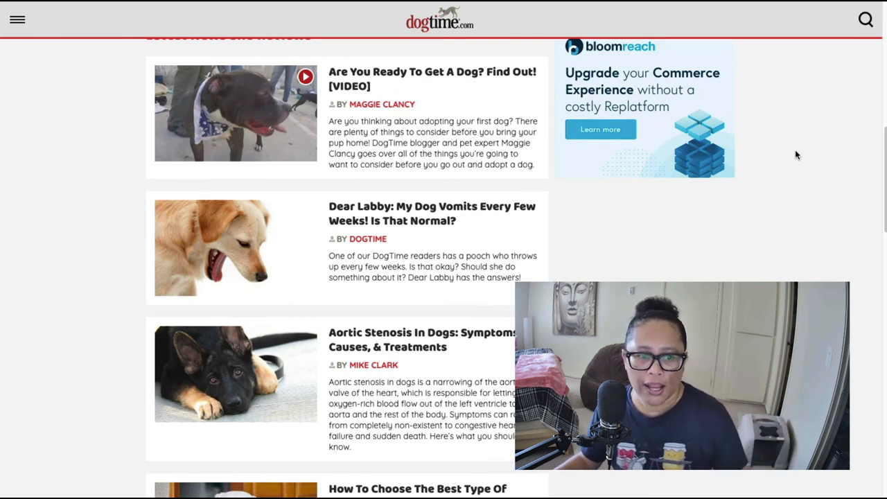
scroll("down", 3)
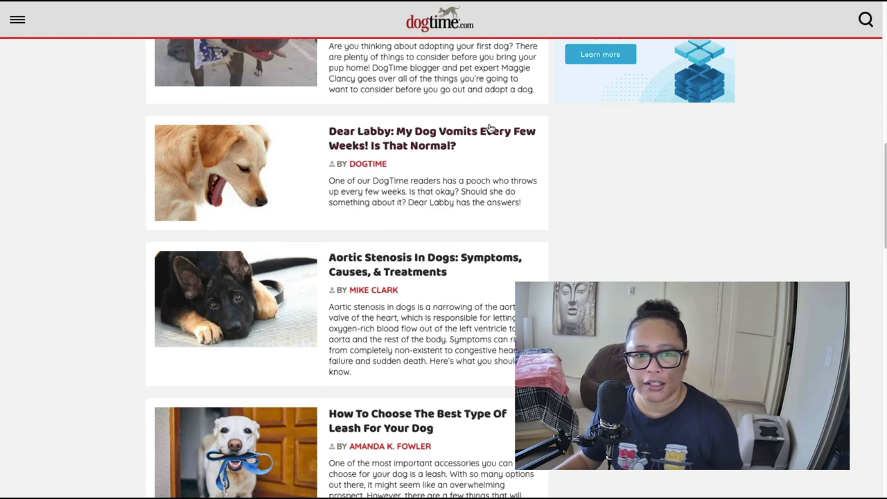
left_click(431, 139)
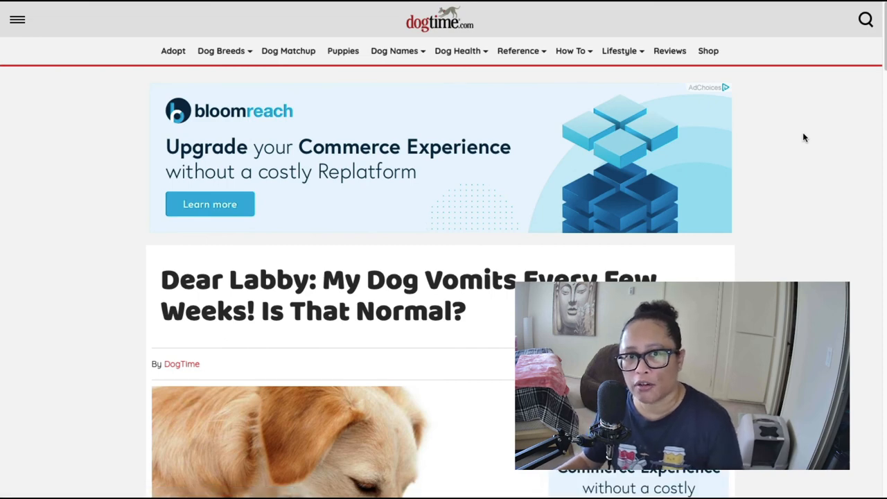
scroll("down", 3)
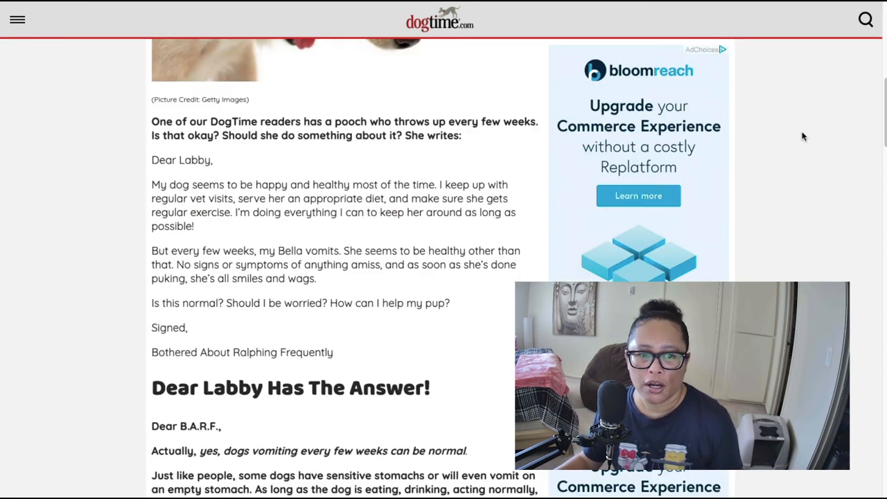
scroll("down", 3)
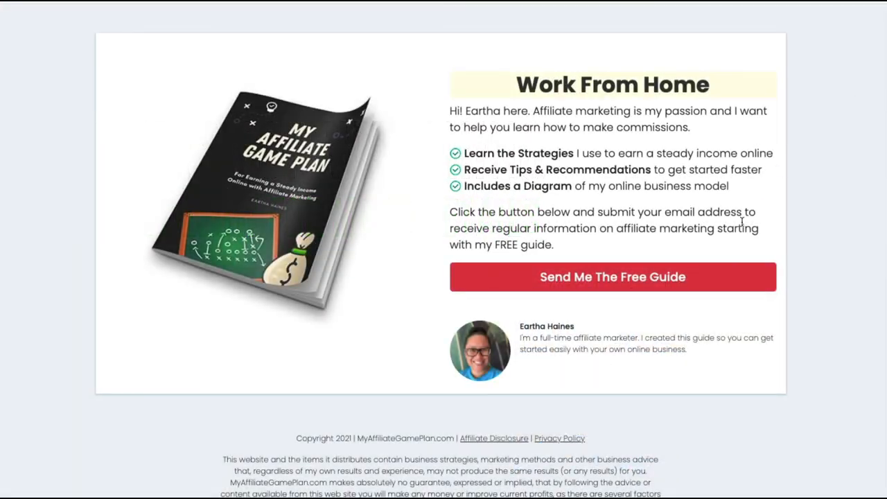
Bring up the free-guide form asking for first name and email via 'Send Me The Free Guide'.
left_click(612, 276)
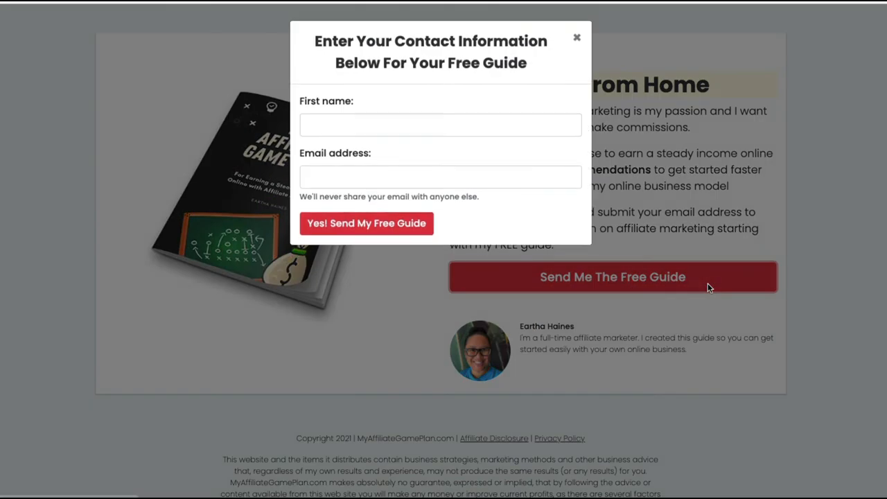